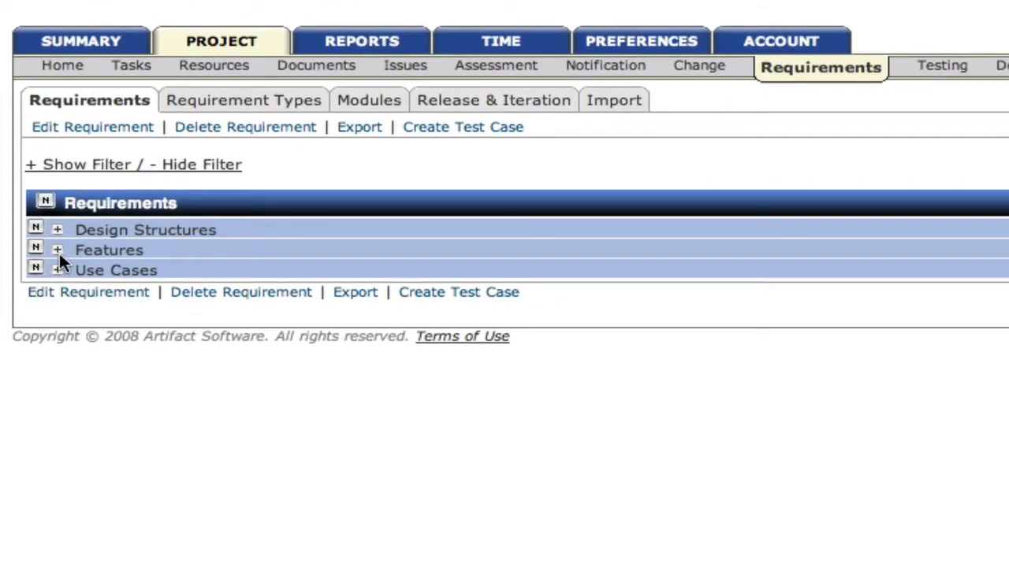
- Expand the Features group, then 2.0 Login, to list requirements 2.1 and 2.2
{"action": "left_click", "coordinate": [57, 250]}
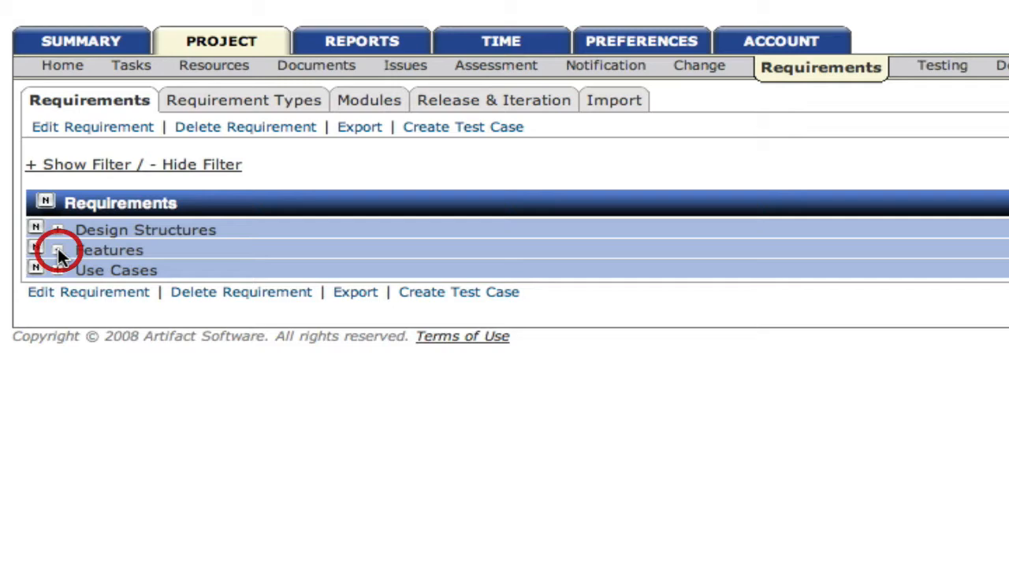
{"action": "left_click", "coordinate": [58, 250]}
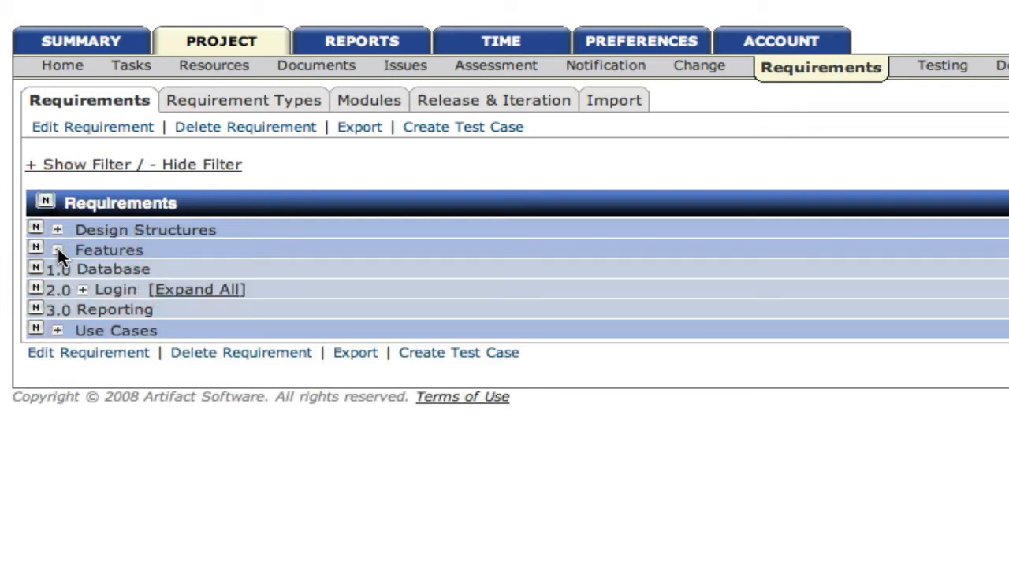
{"action": "left_click", "coordinate": [56, 250]}
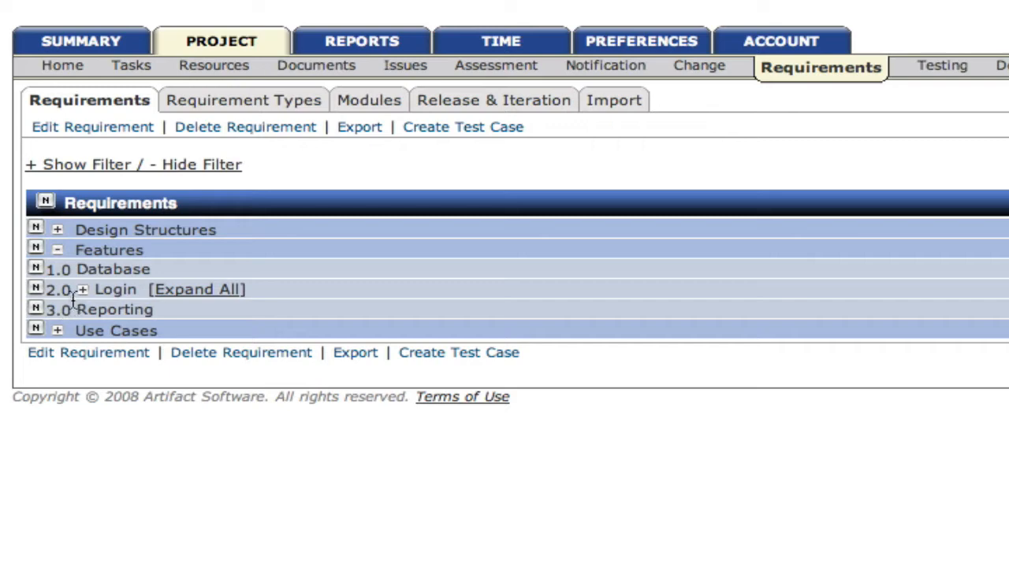
{"action": "left_click", "coordinate": [82, 290]}
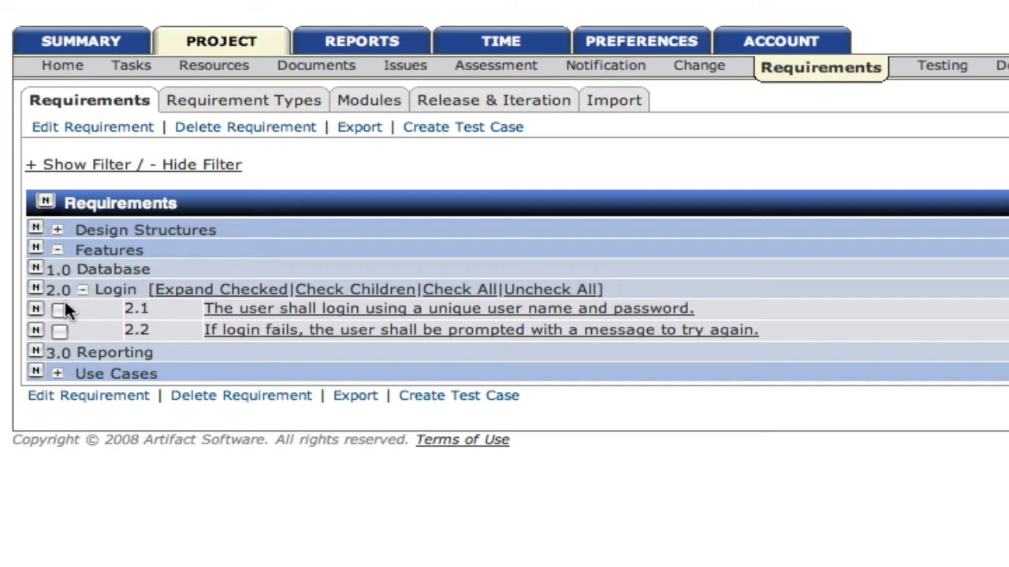
{"action": "mouse_move", "coordinate": [37, 330]}
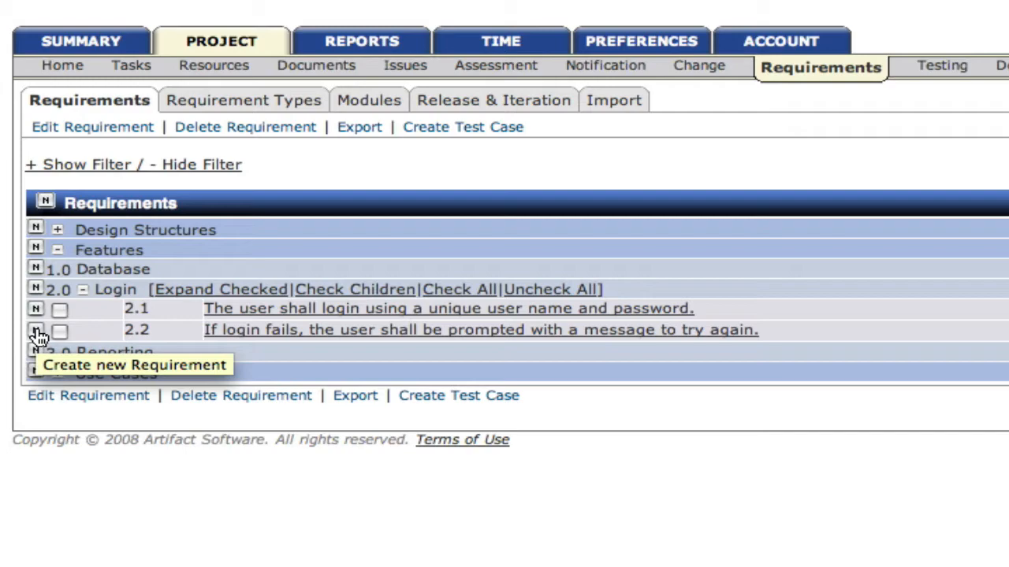
- Add a Login requirement: after user name and password are entered, click a "Login" button
{"action": "left_click", "coordinate": [37, 330]}
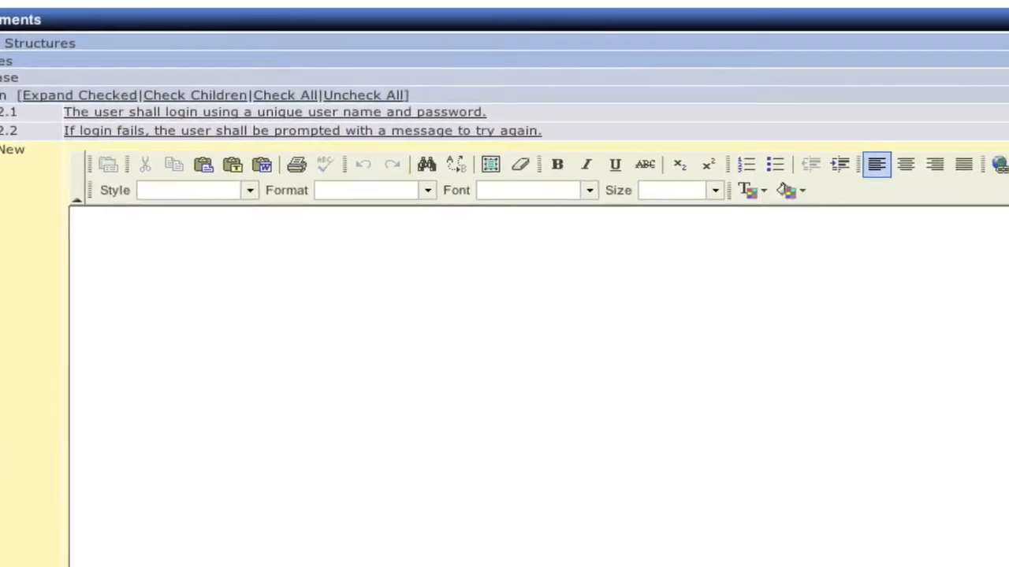
{"action": "type", "text": "After"}
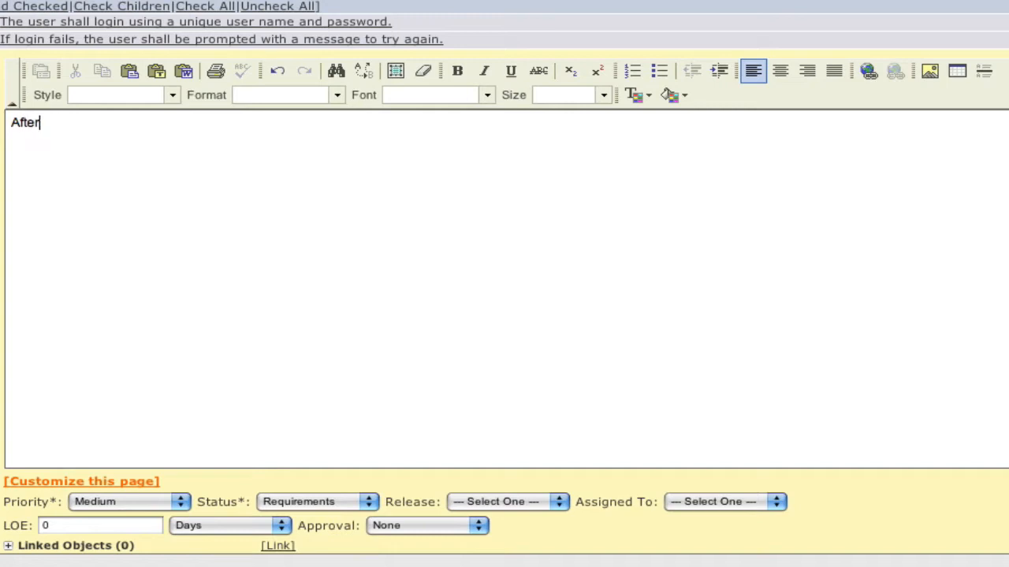
{"action": "type", "text": "user n"}
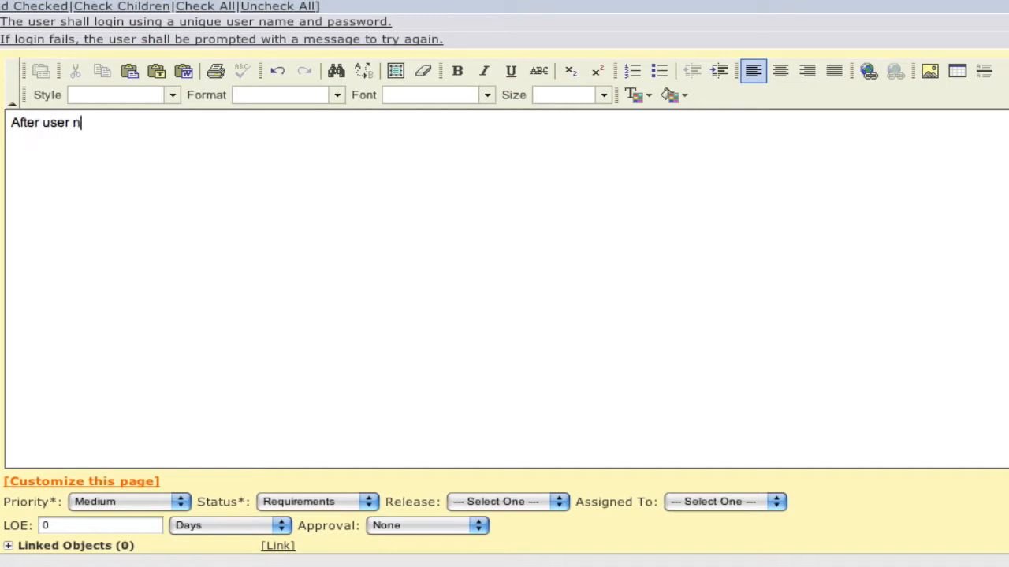
{"action": "type", "text": "ame and passw"}
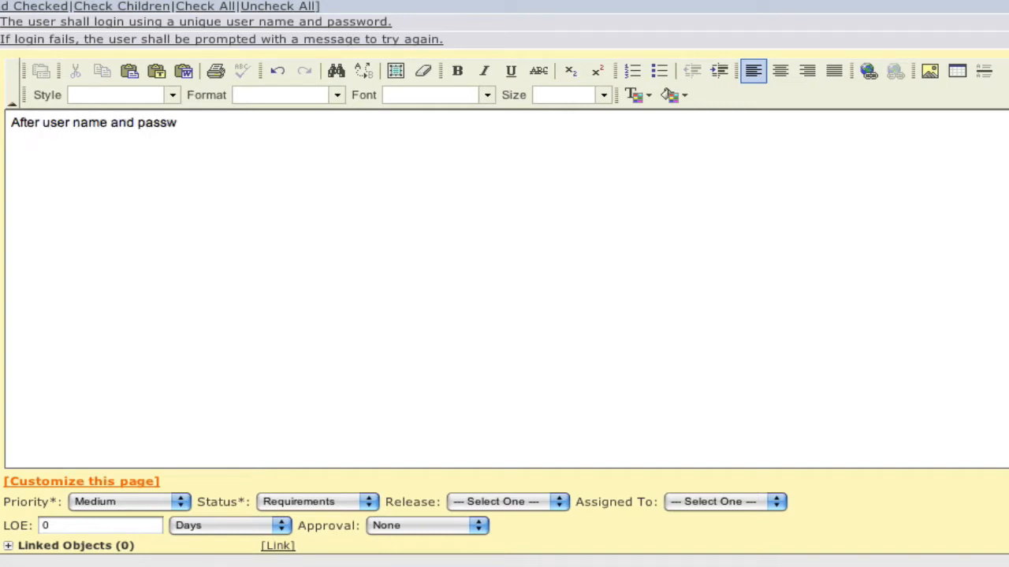
{"action": "type", "text": "ord are entered, the user"}
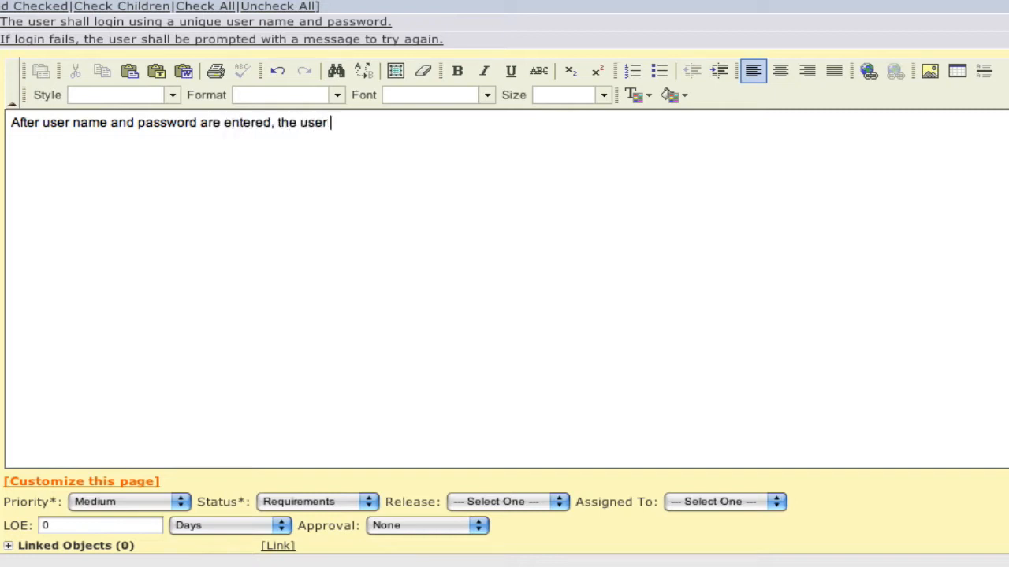
{"action": "type", "text": "shall"}
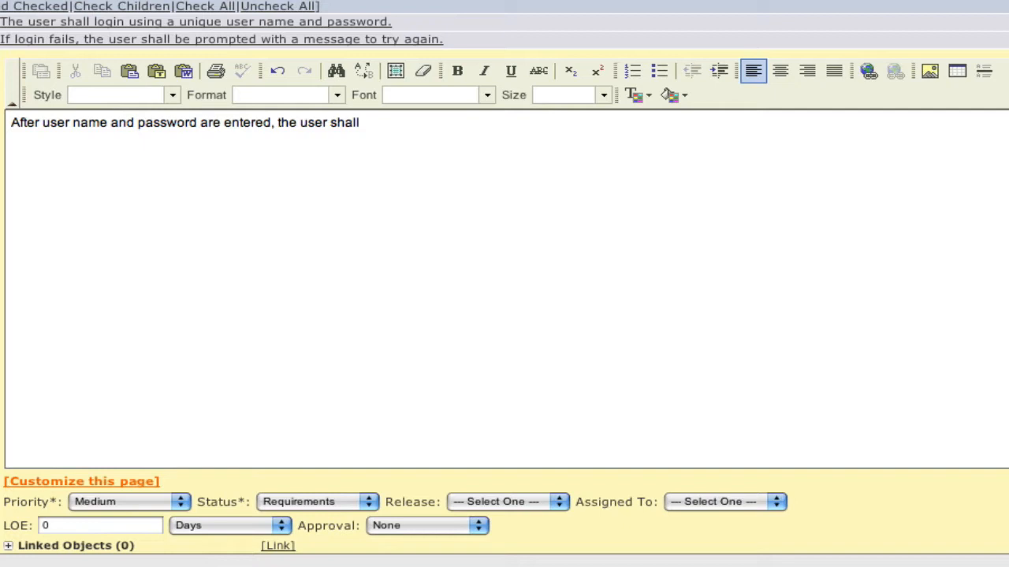
{"action": "type", "text": "click on a"}
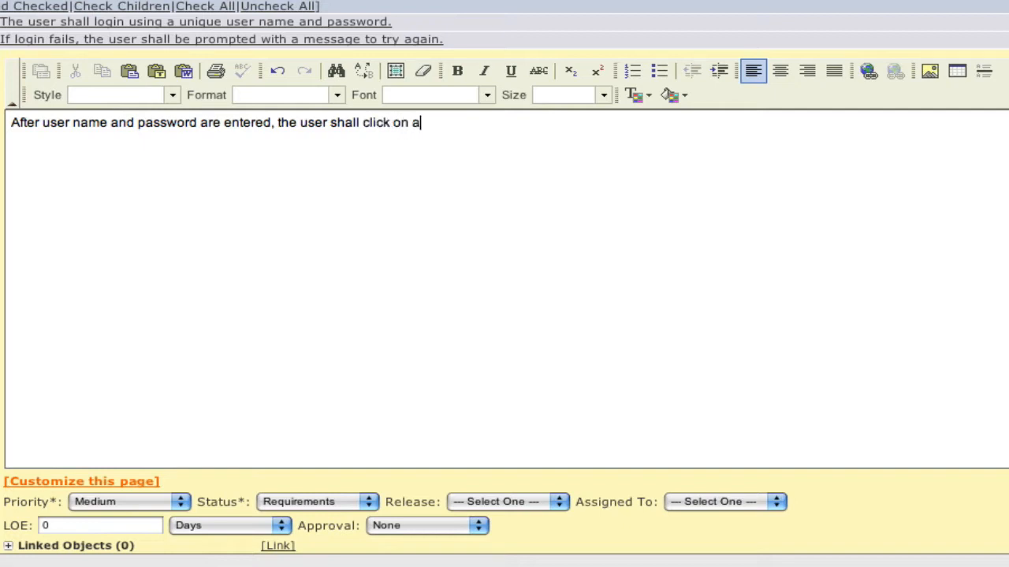
{"action": "type", "text": "button"}
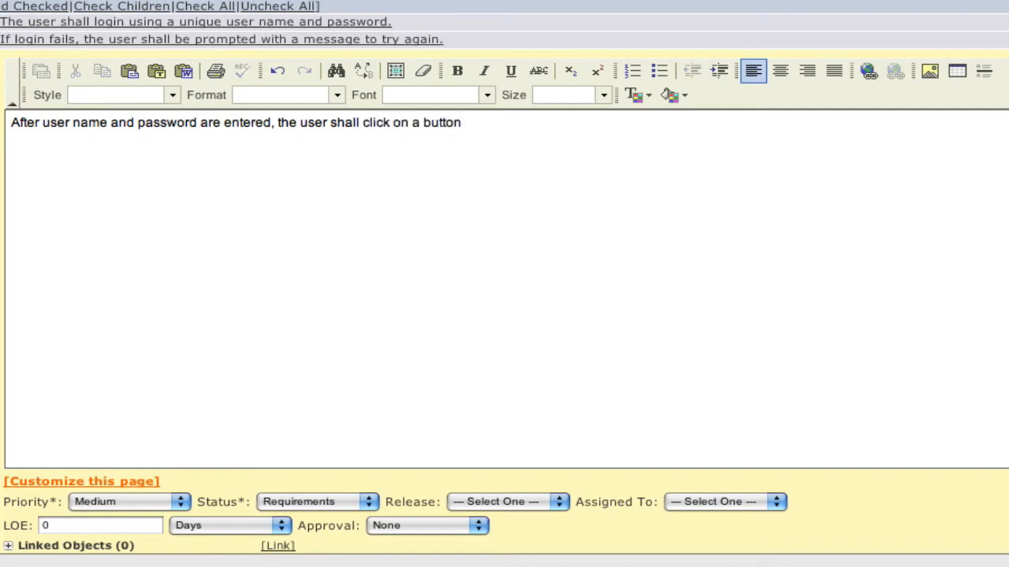
{"action": "type", "text": "called \"L"}
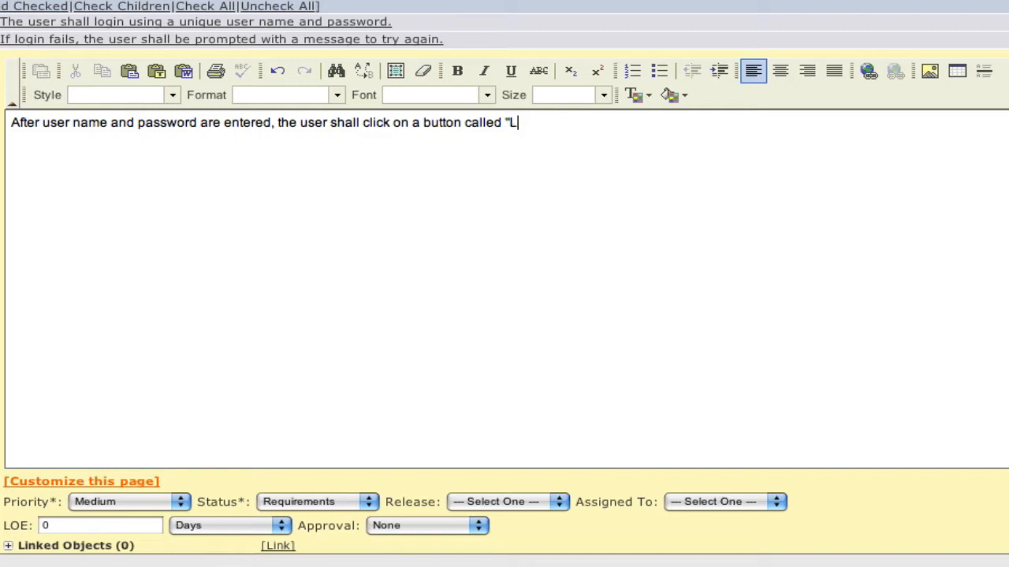
{"action": "type", "text": "ogin\""}
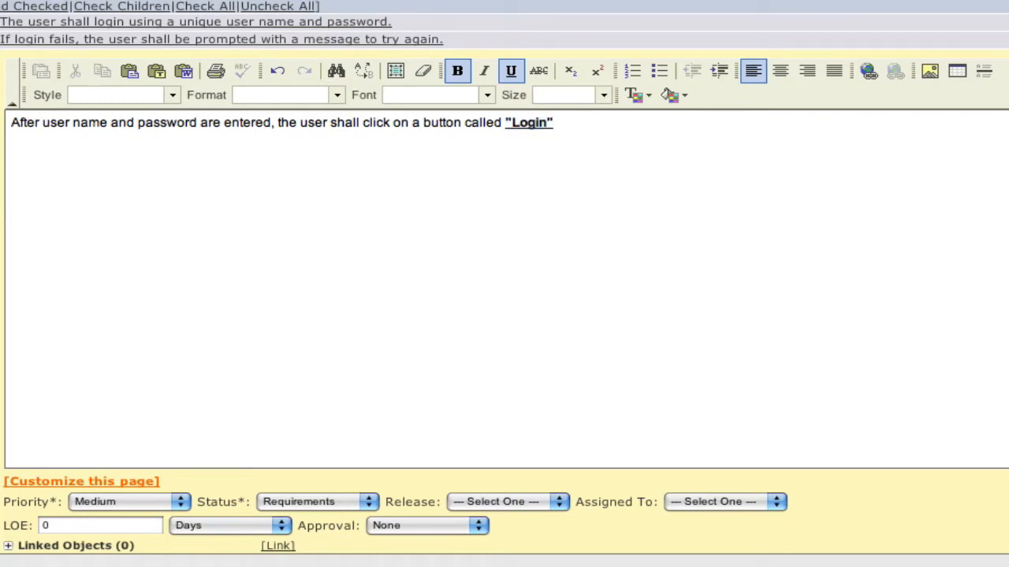
- Type 'An example can be found here:' and strip its bold and underline formatting
{"action": "type", "text": "An example ca"}
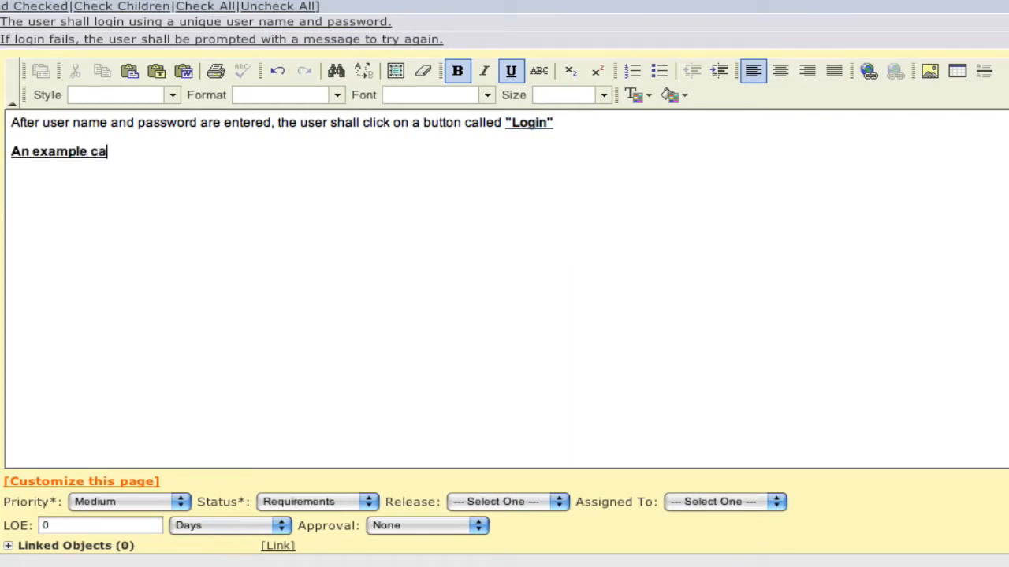
{"action": "type", "text": "n be found here"}
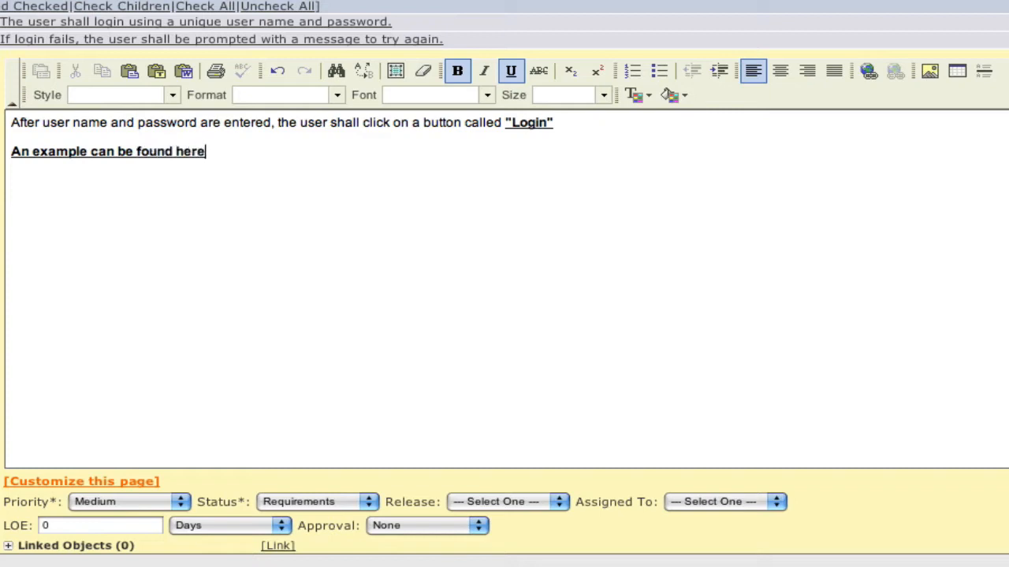
{"action": "type", "text": ":"}
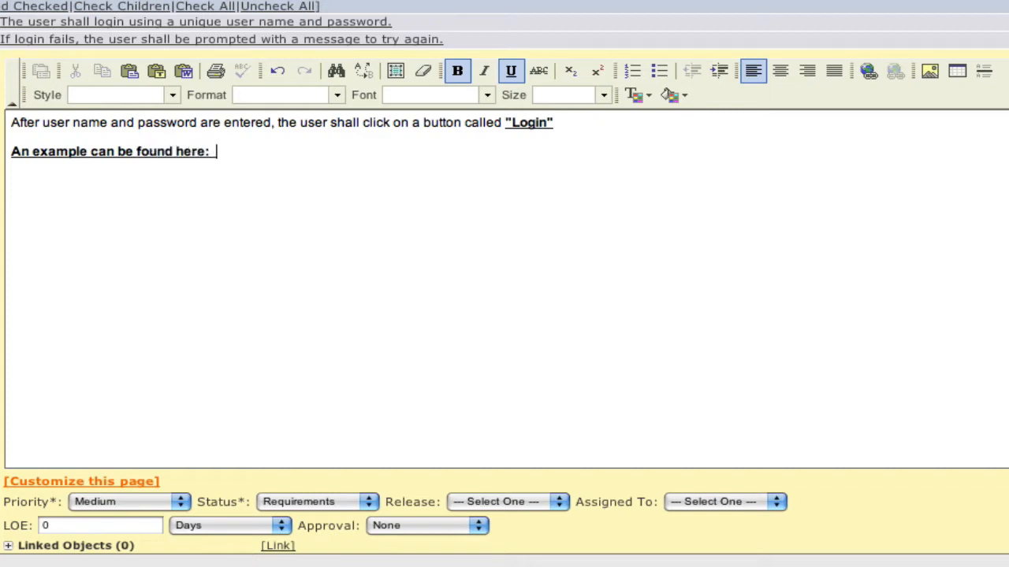
{"action": "mouse_move", "coordinate": [252, 155]}
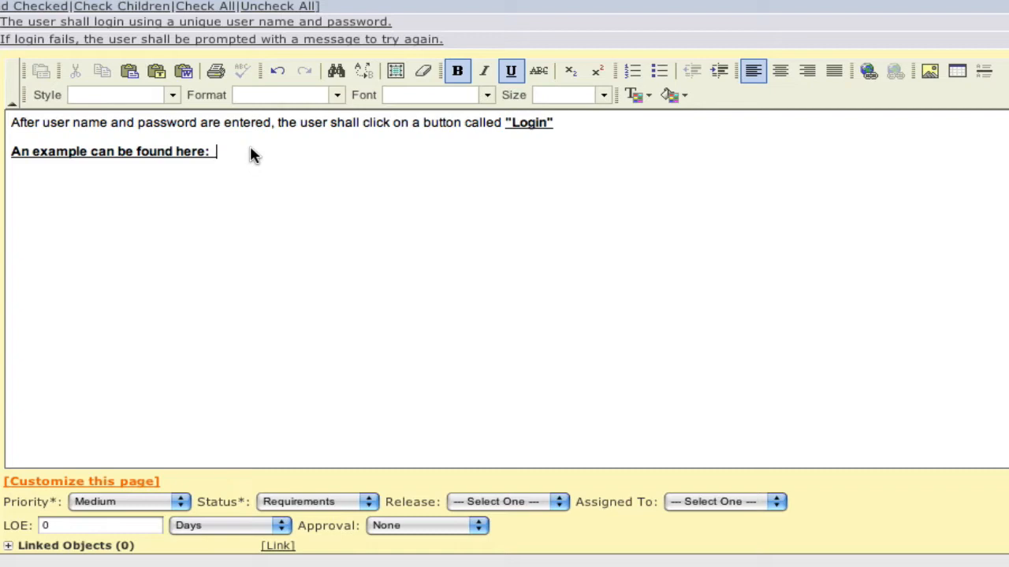
{"action": "triple_click", "coordinate": [111, 151]}
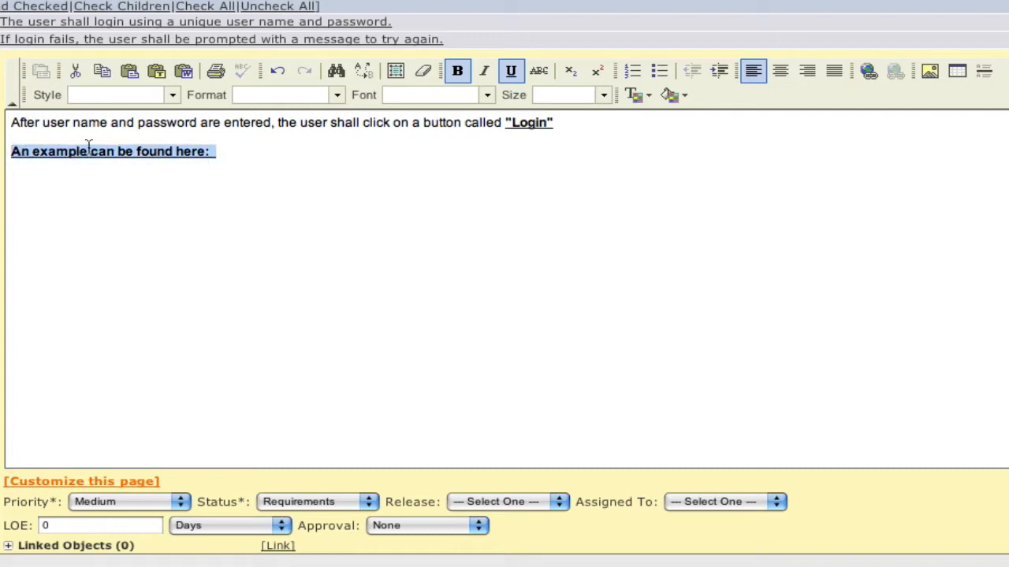
{"action": "left_click", "coordinate": [457, 71]}
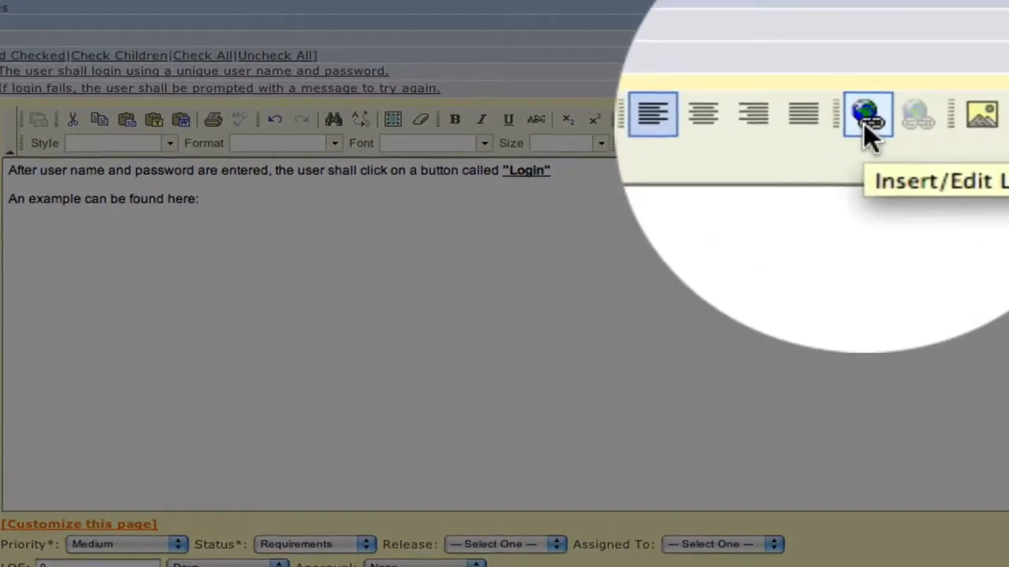
{"action": "left_click", "coordinate": [866, 117]}
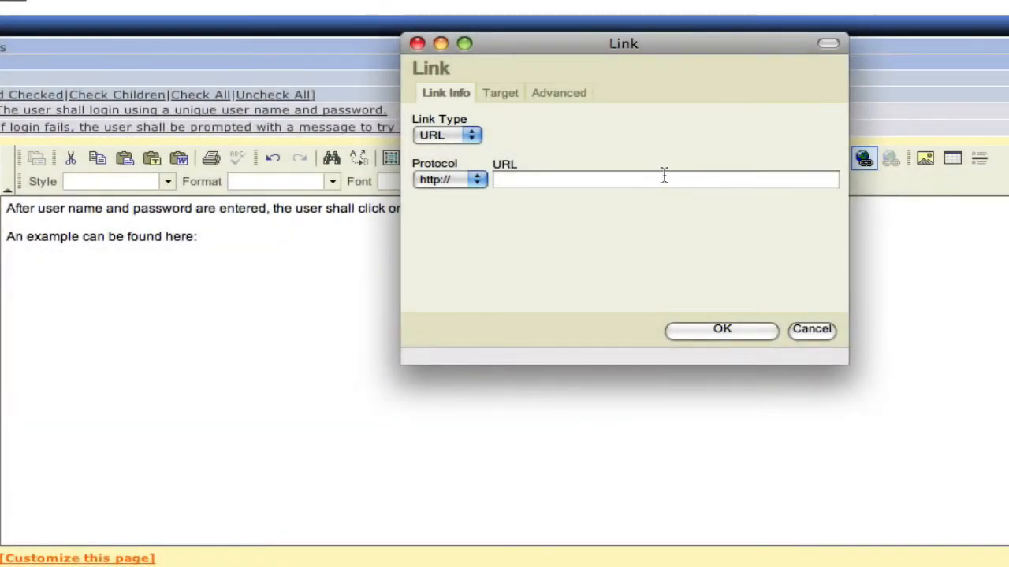
{"action": "left_click", "coordinate": [446, 135]}
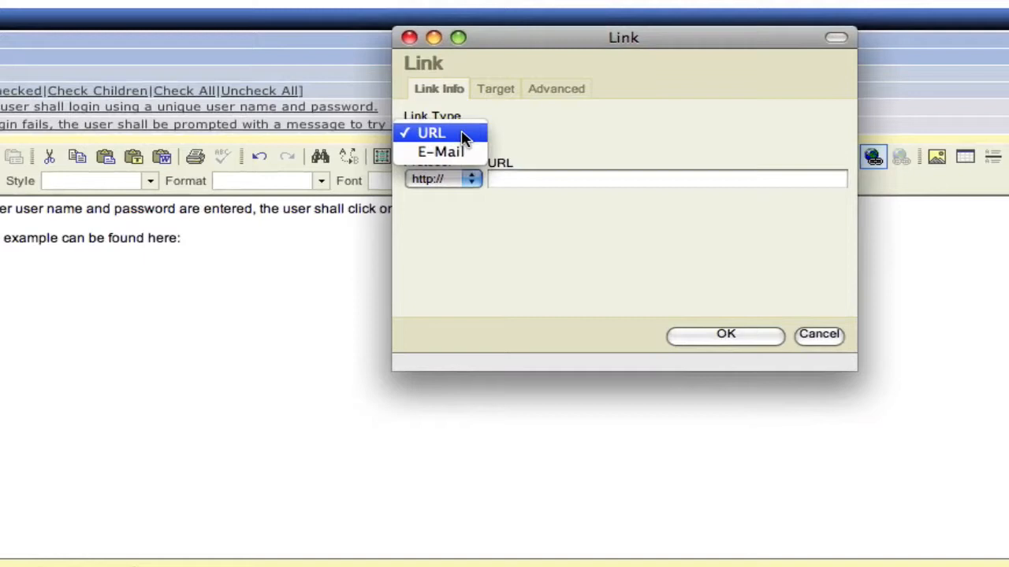
{"action": "left_click", "coordinate": [430, 133]}
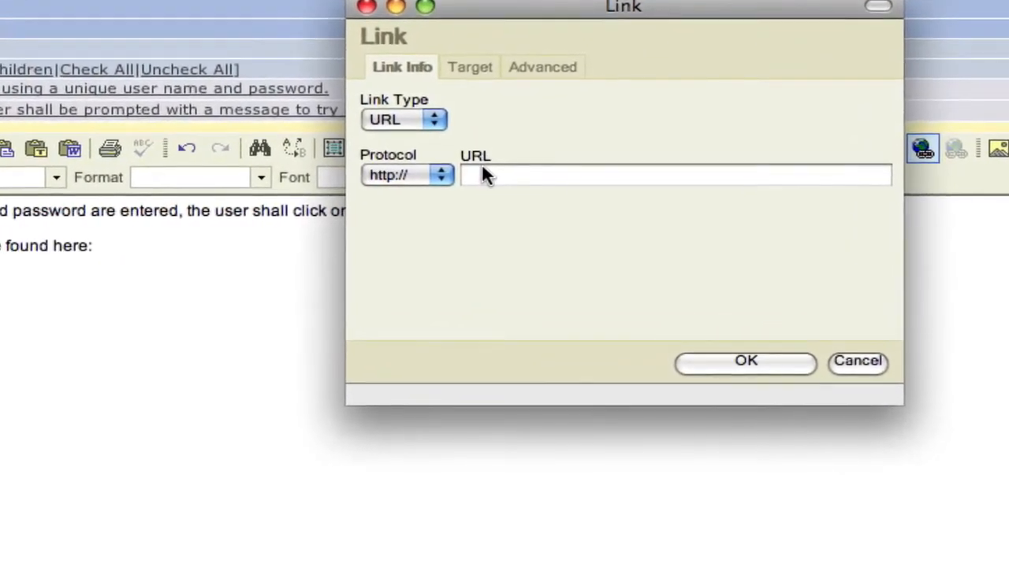
{"action": "type", "text": "www.artifa"}
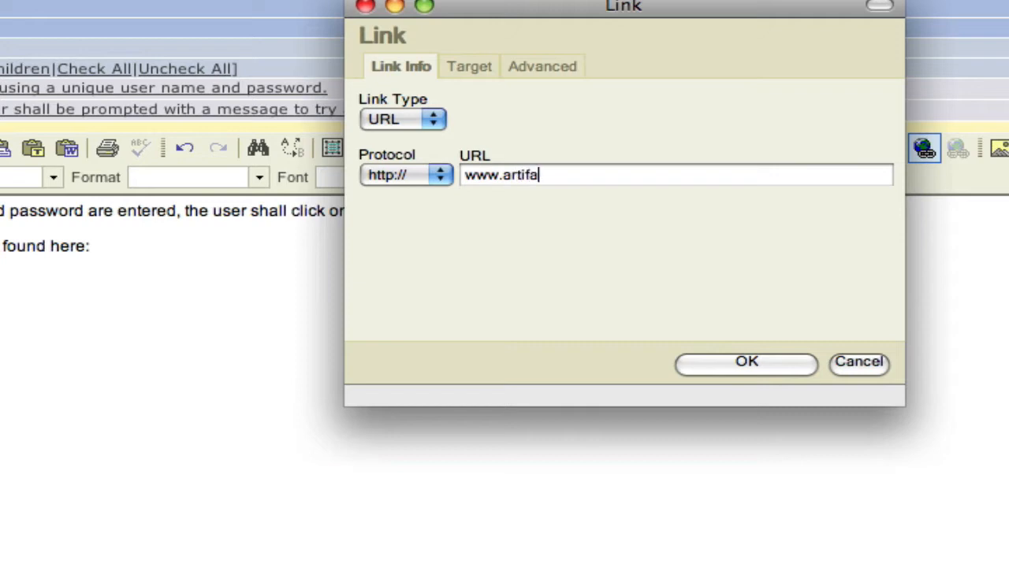
{"action": "type", "text": "ctsoftwar"}
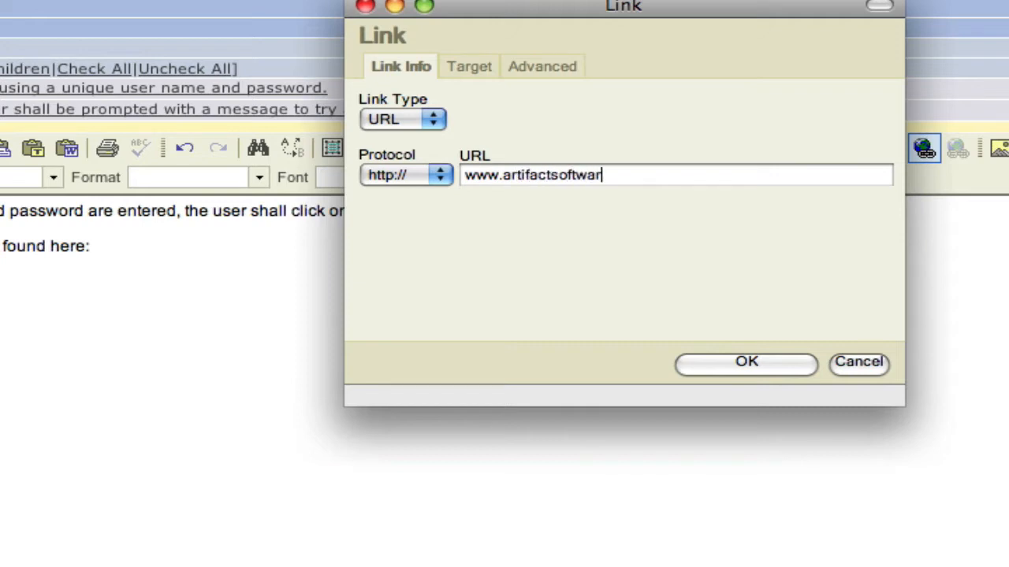
{"action": "type", "text": "e.com"}
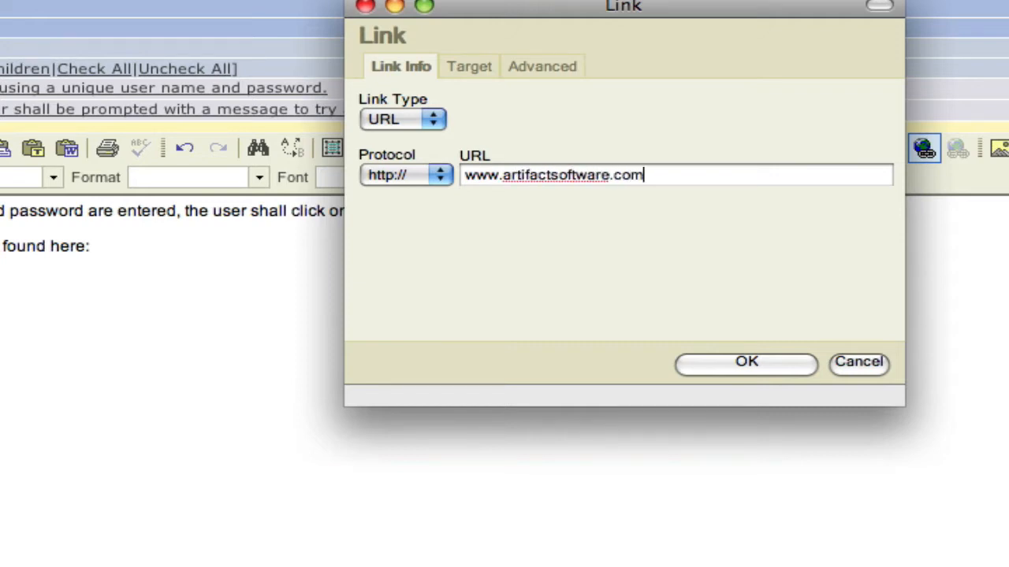
{"action": "left_click", "coordinate": [745, 362]}
{"action": "type", "text": "The design of the login screen shall look li"}
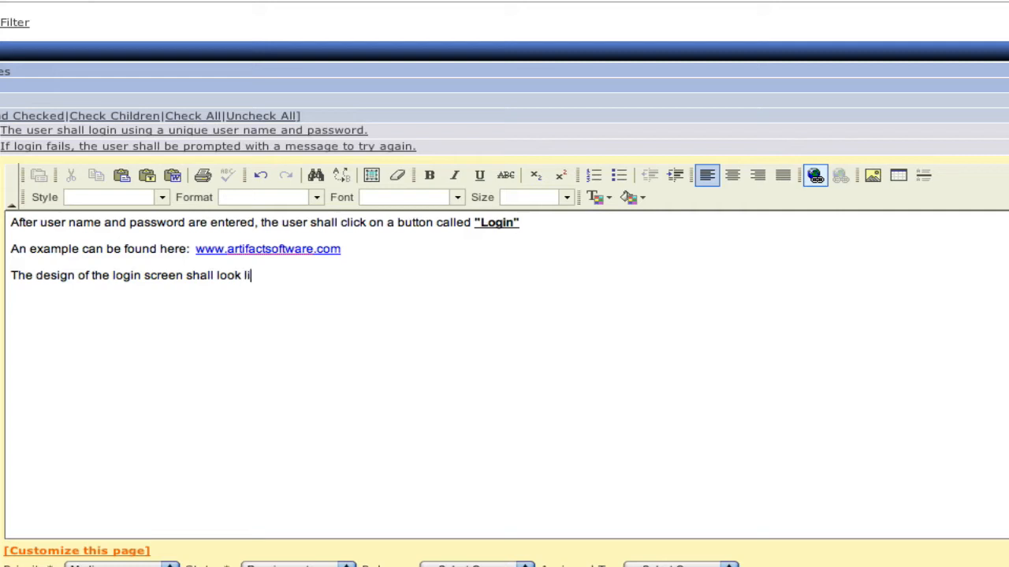
{"action": "type", "text": "ke the following"}
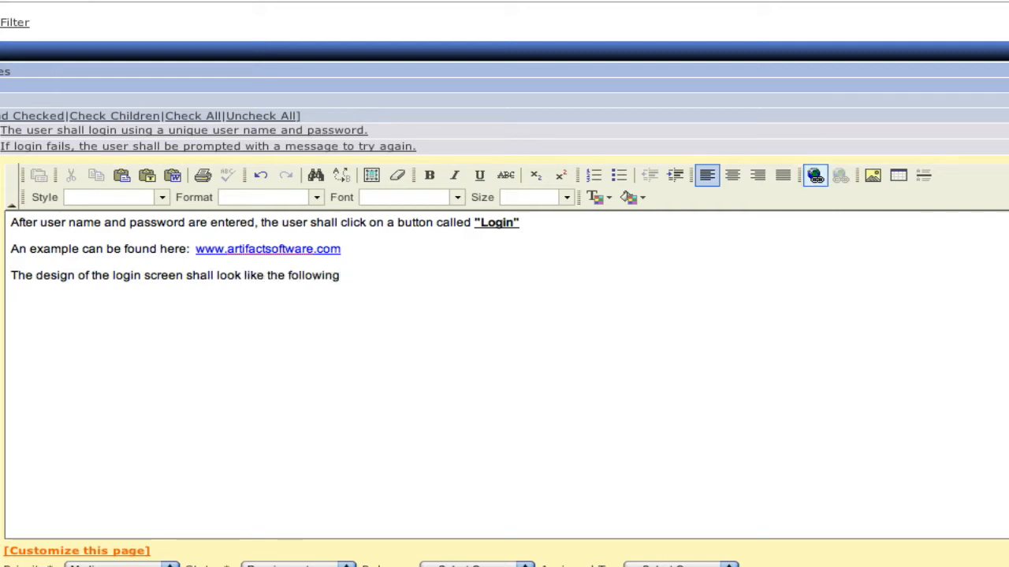
{"action": "type", "text": "image:"}
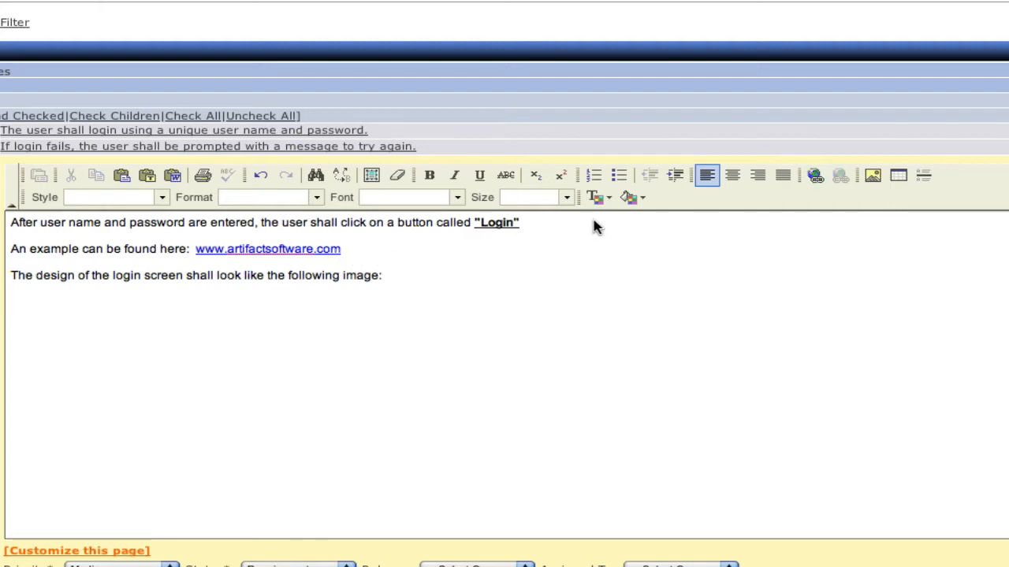
{"action": "mouse_move", "coordinate": [867, 195]}
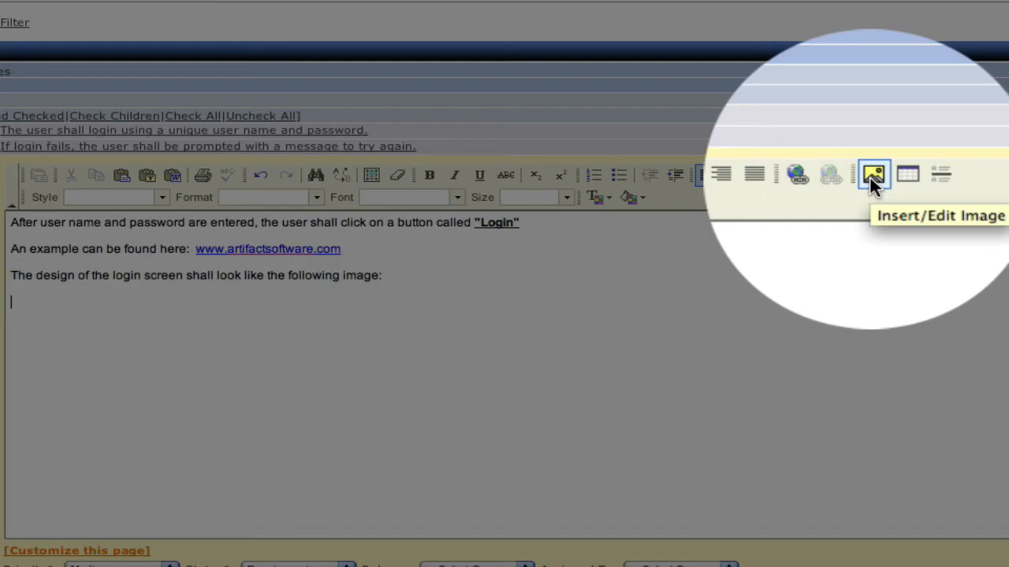
- Upload the Login image file from the computer via the image dialog's server browser
{"action": "left_click", "coordinate": [874, 175]}
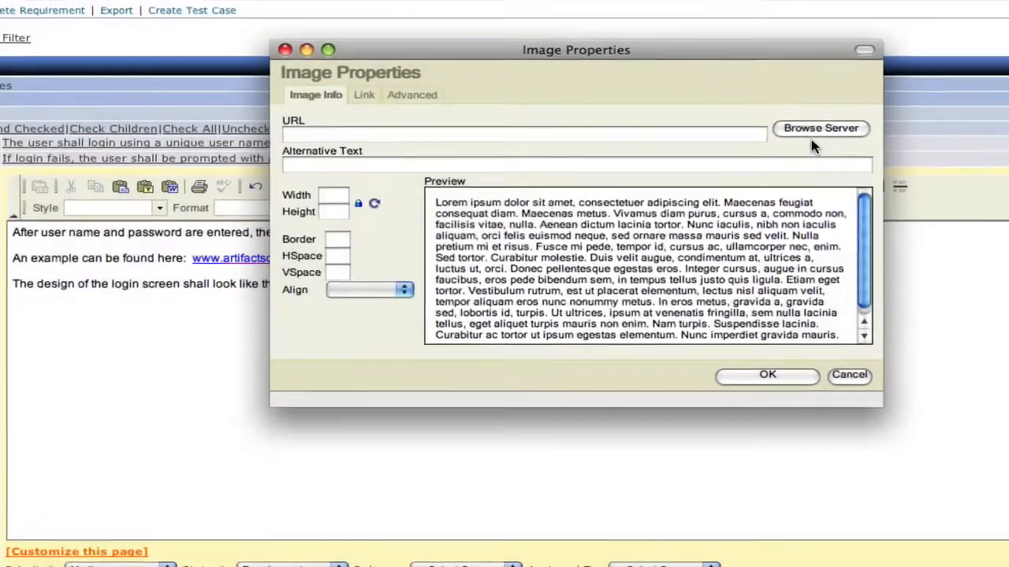
{"action": "left_click", "coordinate": [821, 127]}
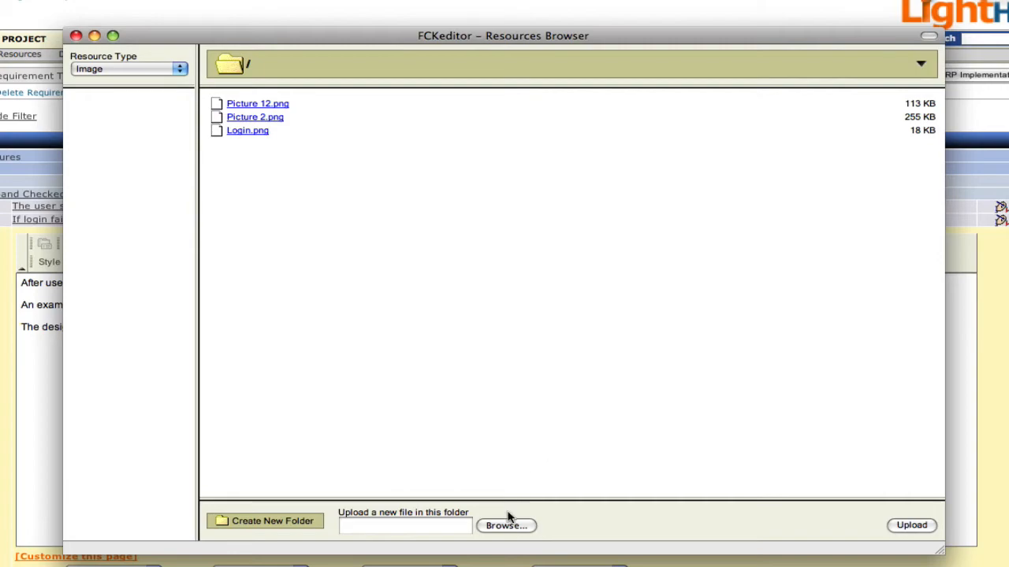
{"action": "left_click", "coordinate": [506, 526]}
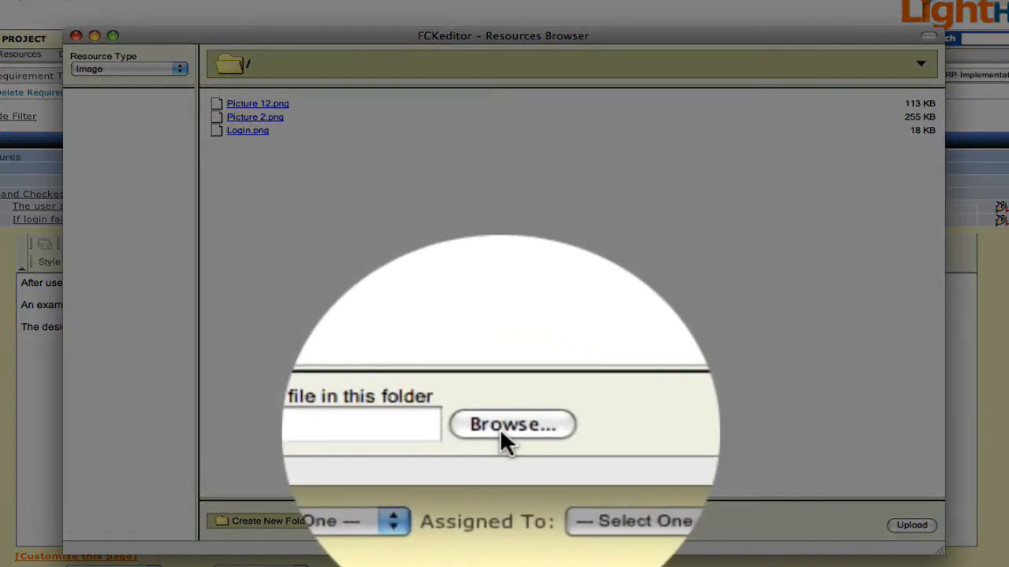
{"action": "left_click", "coordinate": [513, 424]}
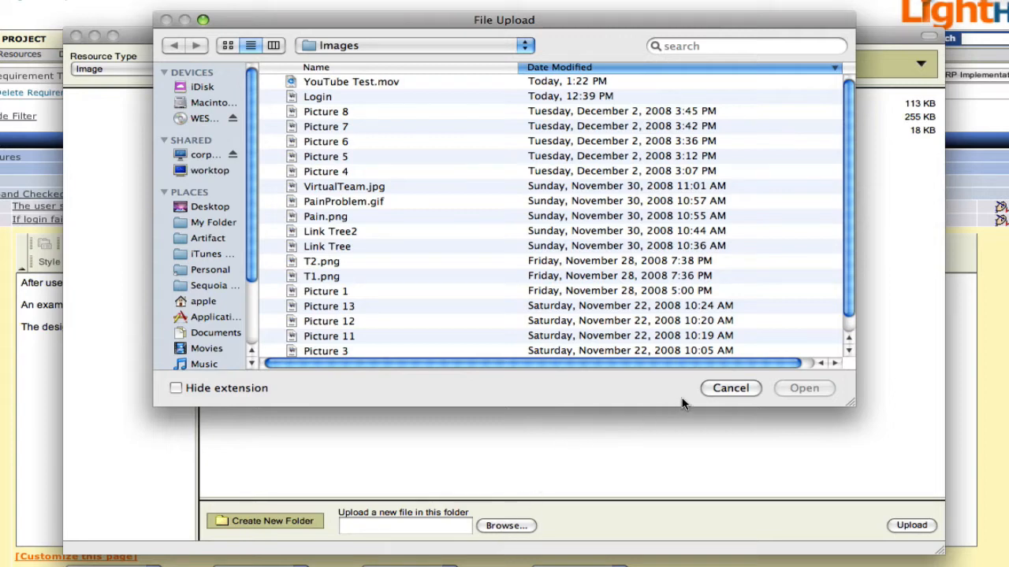
{"action": "mouse_move", "coordinate": [307, 260]}
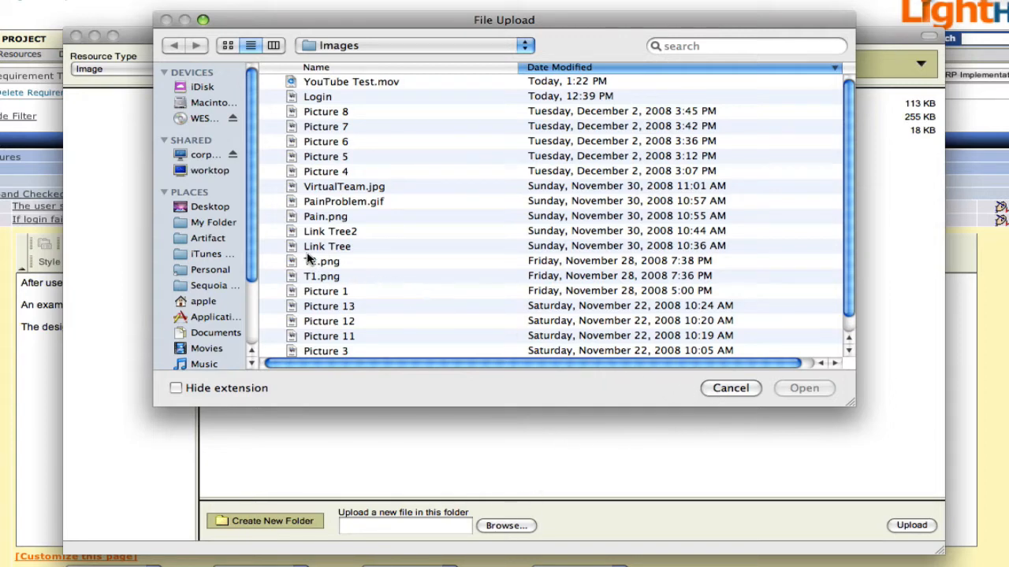
{"action": "left_click", "coordinate": [327, 246]}
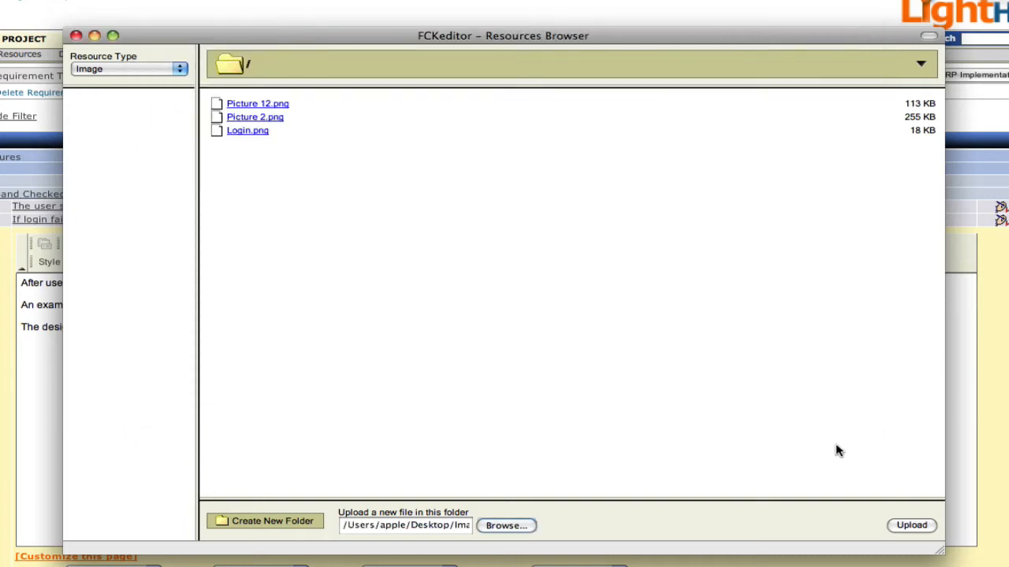
{"action": "left_click", "coordinate": [912, 525]}
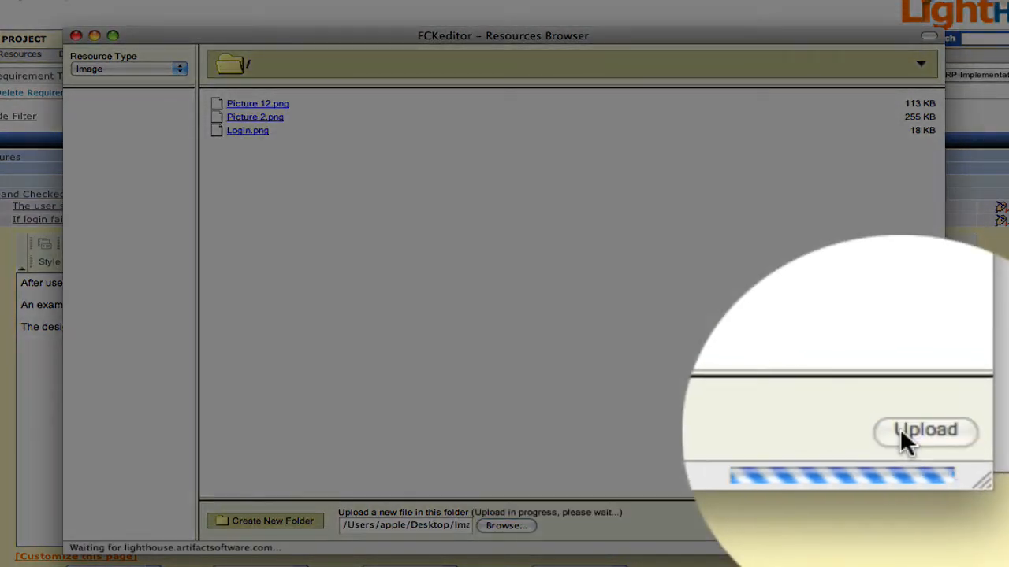
{"action": "left_click", "coordinate": [925, 430]}
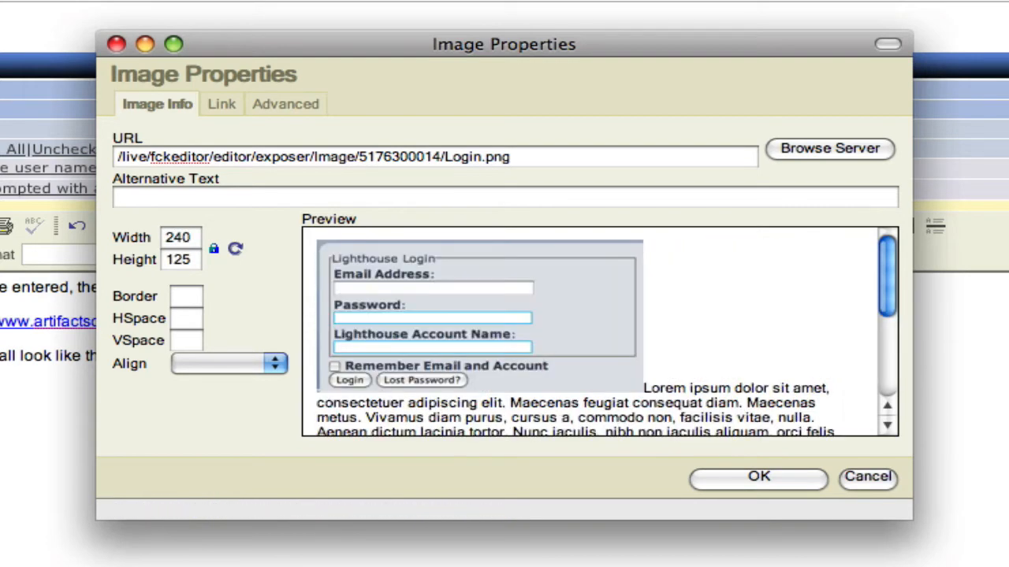
{"action": "mouse_move", "coordinate": [209, 322]}
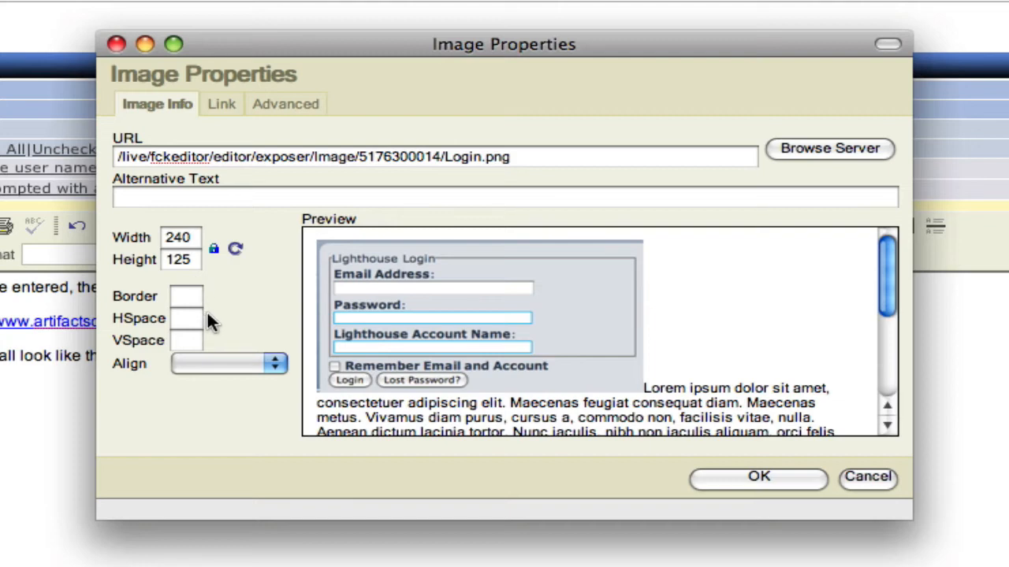
- Insert Login.png into the description with alignment left unset
{"action": "left_click", "coordinate": [229, 364]}
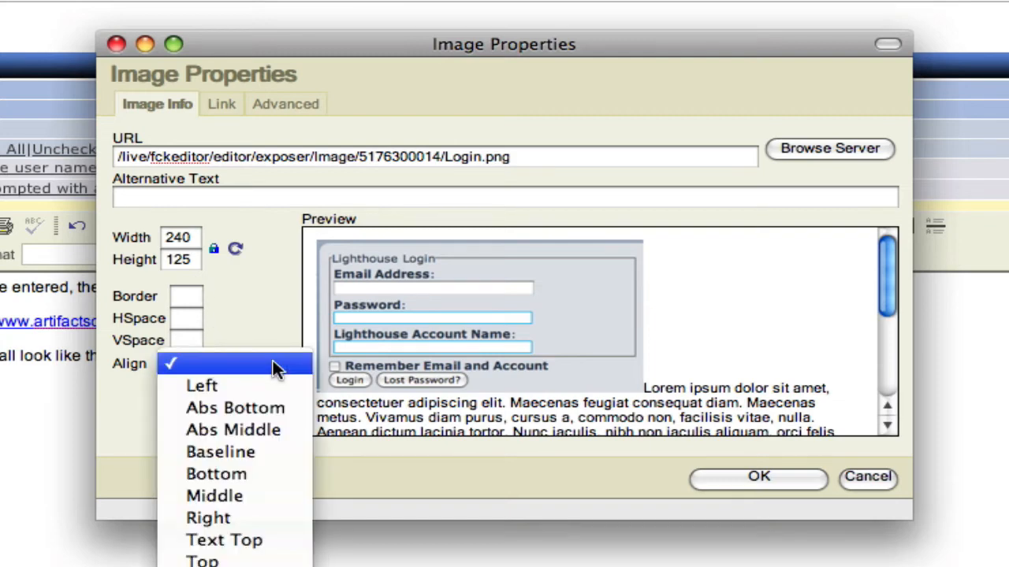
{"action": "left_click", "coordinate": [228, 363]}
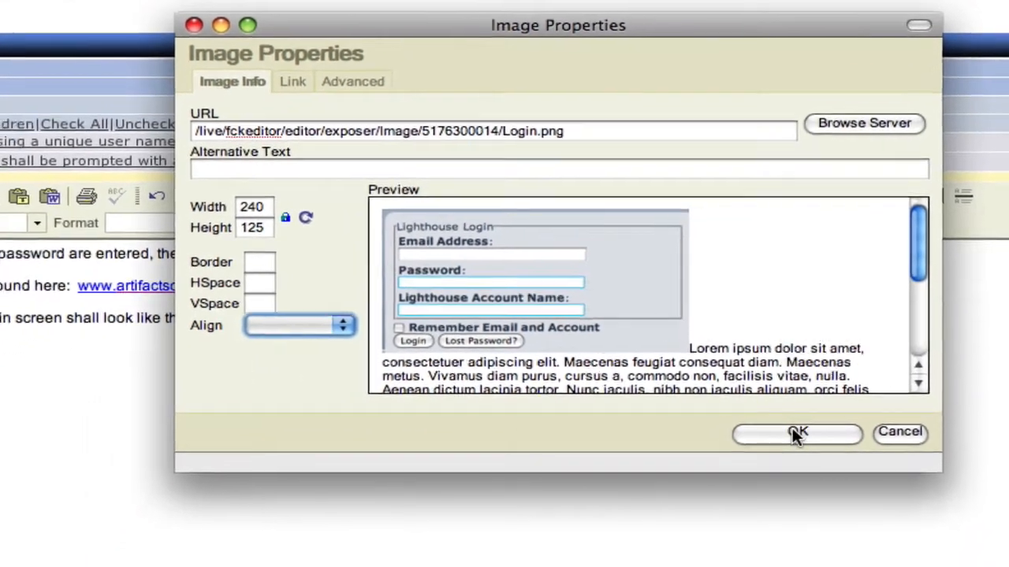
{"action": "left_click", "coordinate": [797, 434]}
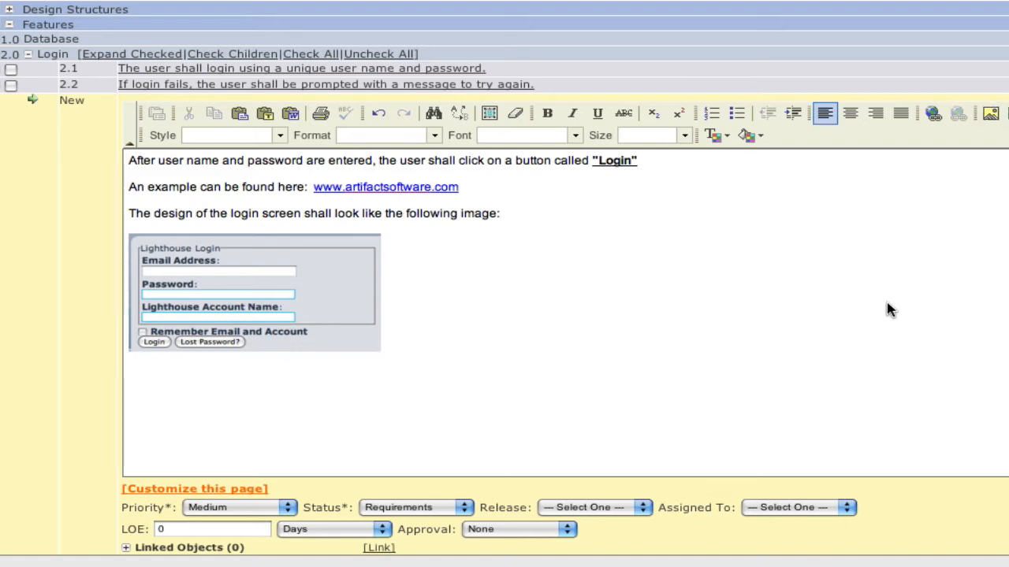
- Set priority High, status Requirements, release Version 1.0, an assignee, and approval Needs Approval
{"action": "scroll", "scroll_direction": "down", "scroll_amount": 3}
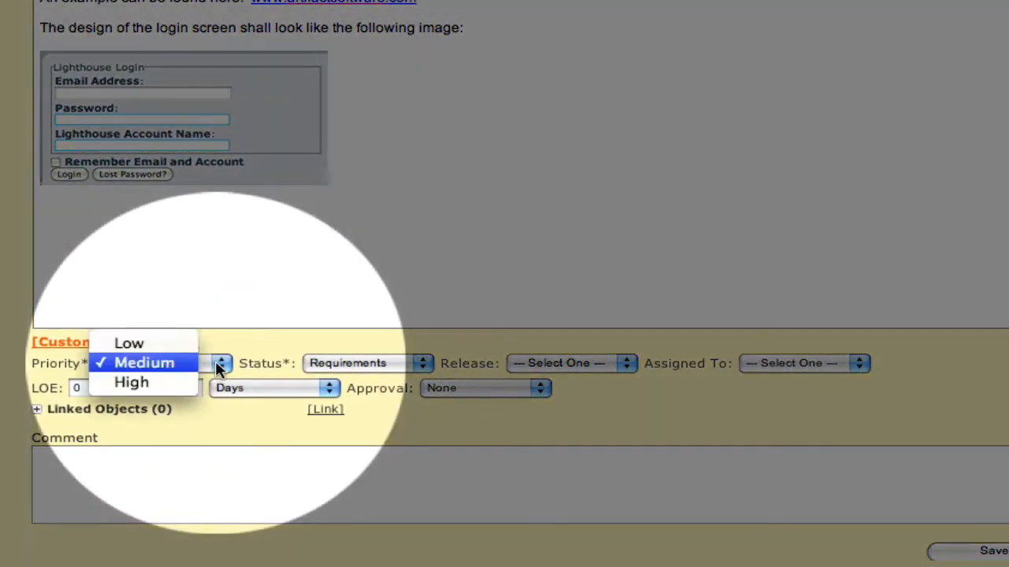
{"action": "left_click", "coordinate": [132, 382]}
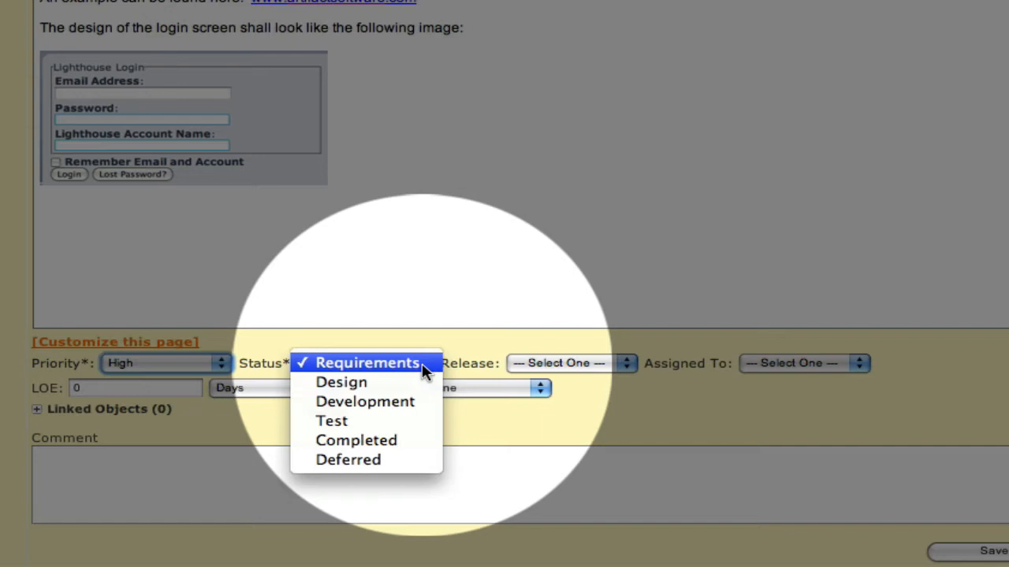
{"action": "left_click", "coordinate": [367, 363]}
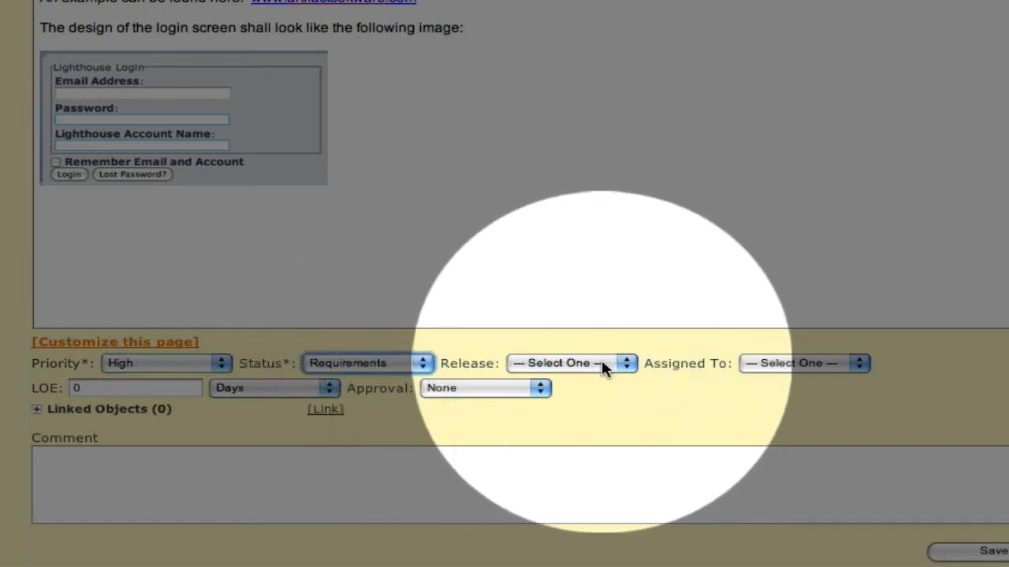
{"action": "left_click", "coordinate": [569, 363]}
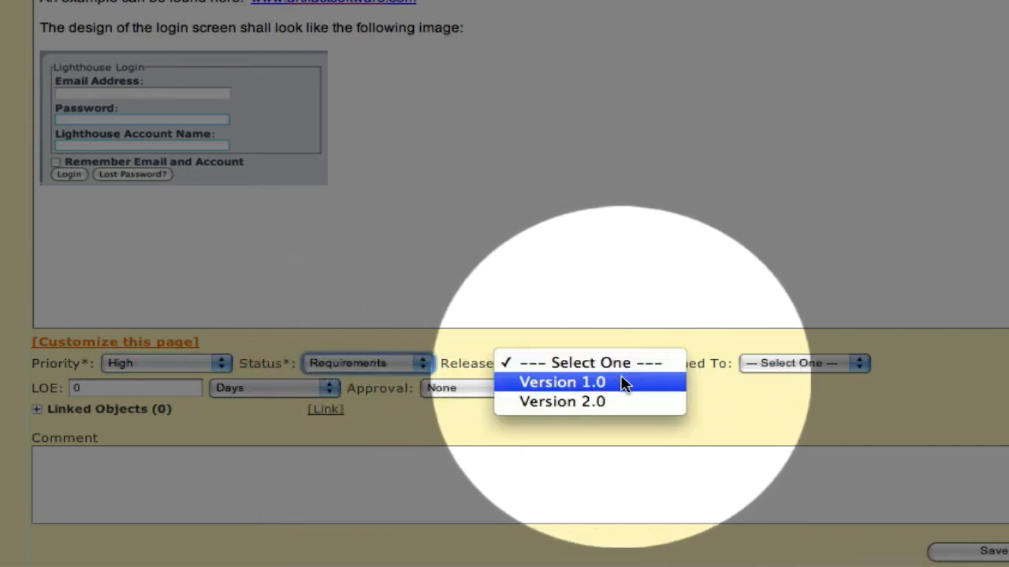
{"action": "left_click", "coordinate": [562, 382]}
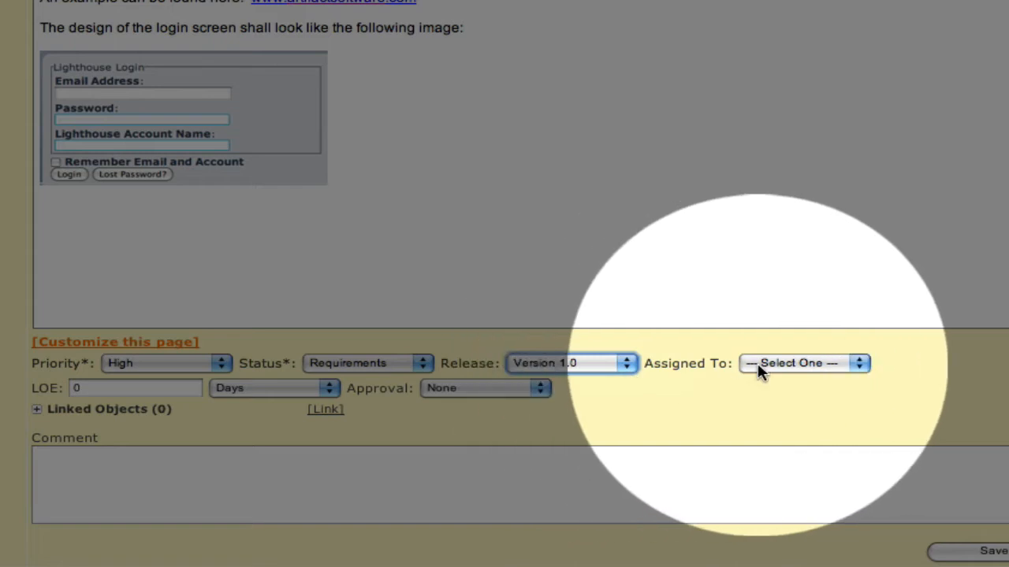
{"action": "left_click", "coordinate": [802, 363]}
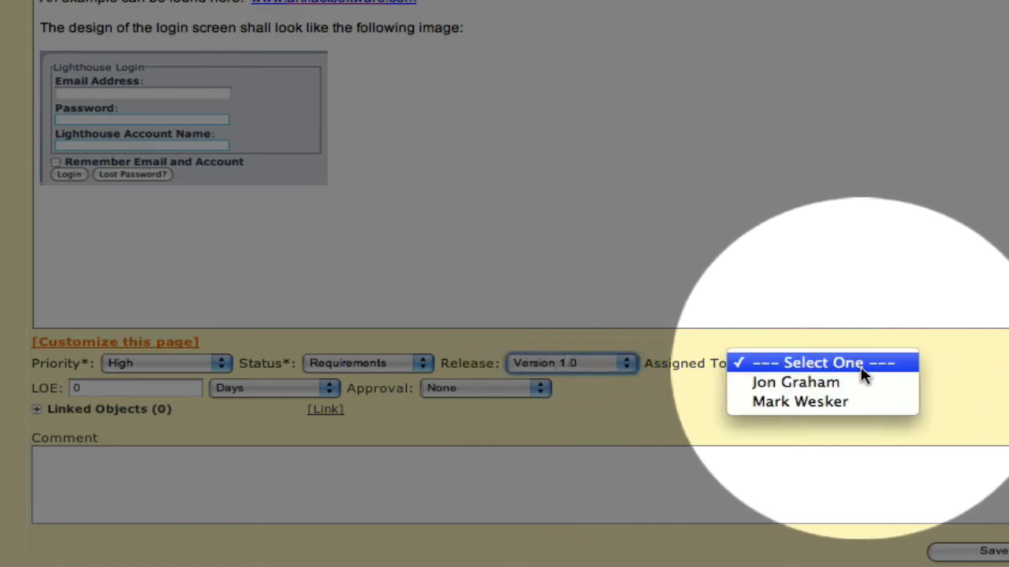
{"action": "left_click", "coordinate": [795, 382]}
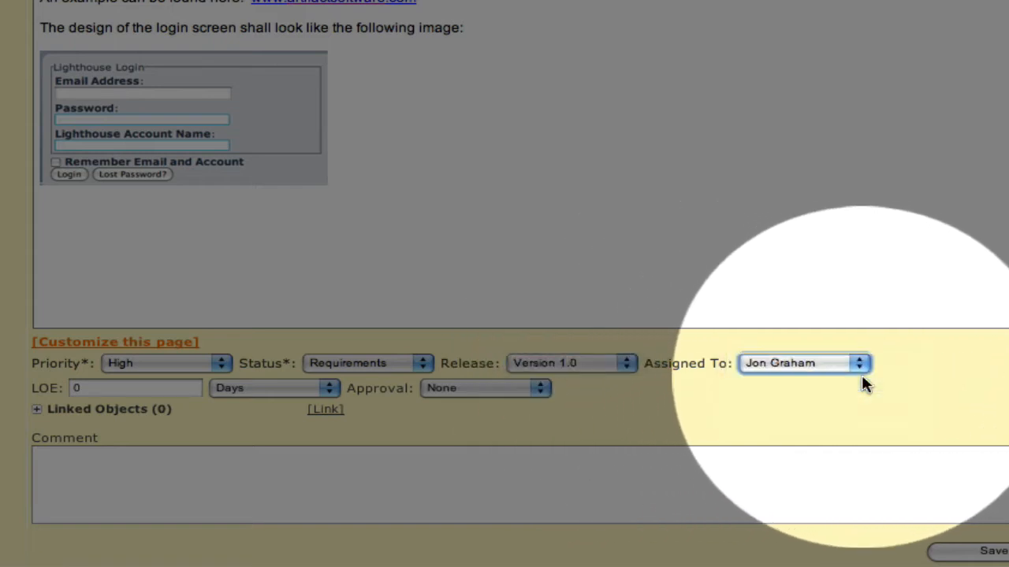
{"action": "mouse_move", "coordinate": [571, 390]}
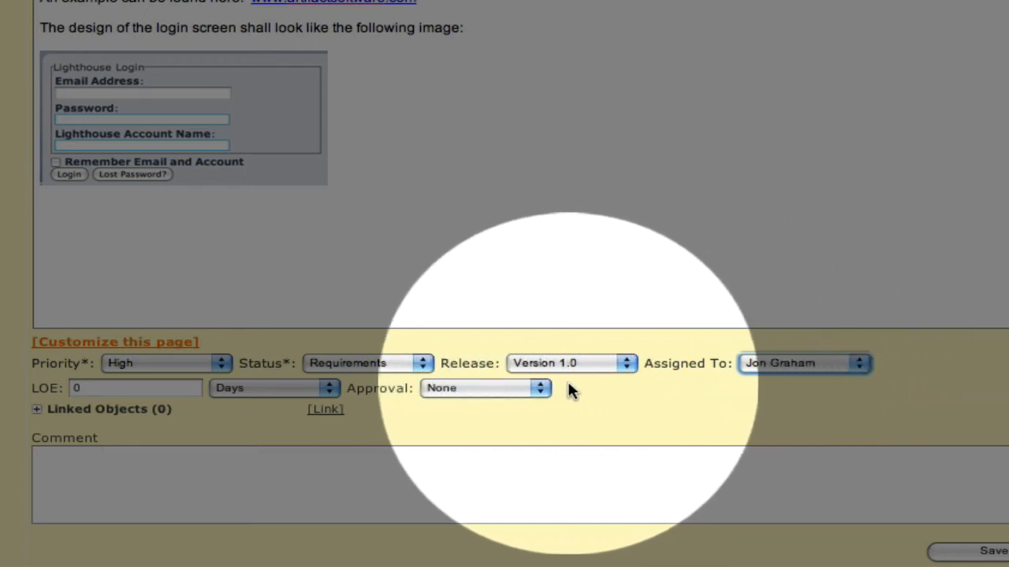
{"action": "left_click", "coordinate": [485, 388]}
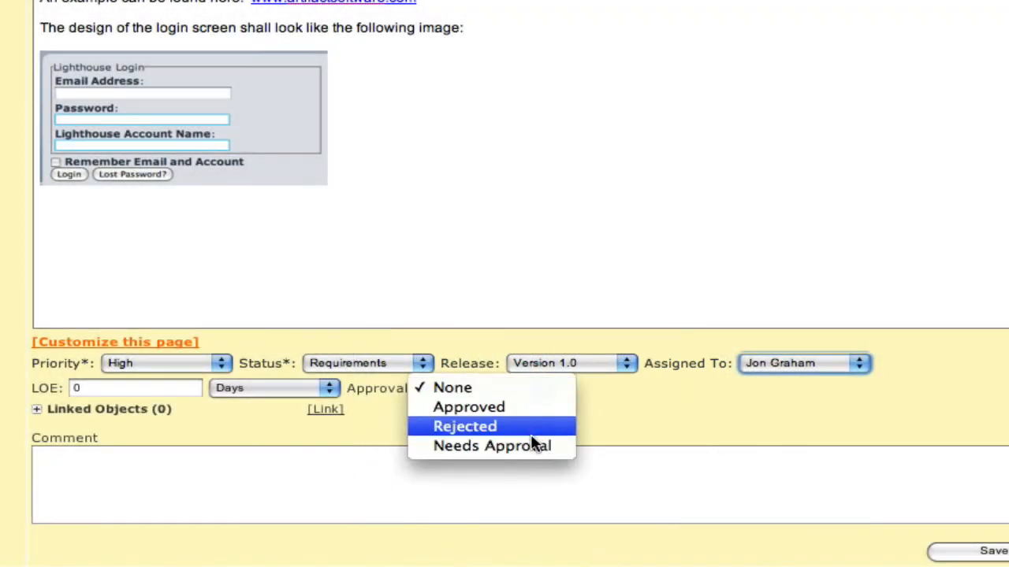
{"action": "left_click", "coordinate": [490, 446]}
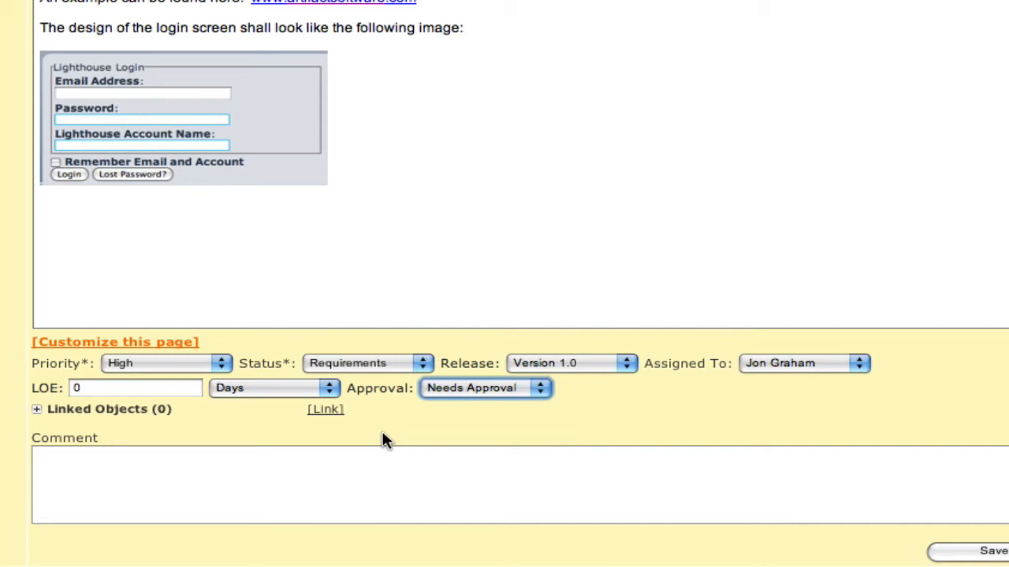
{"action": "left_click", "coordinate": [325, 409]}
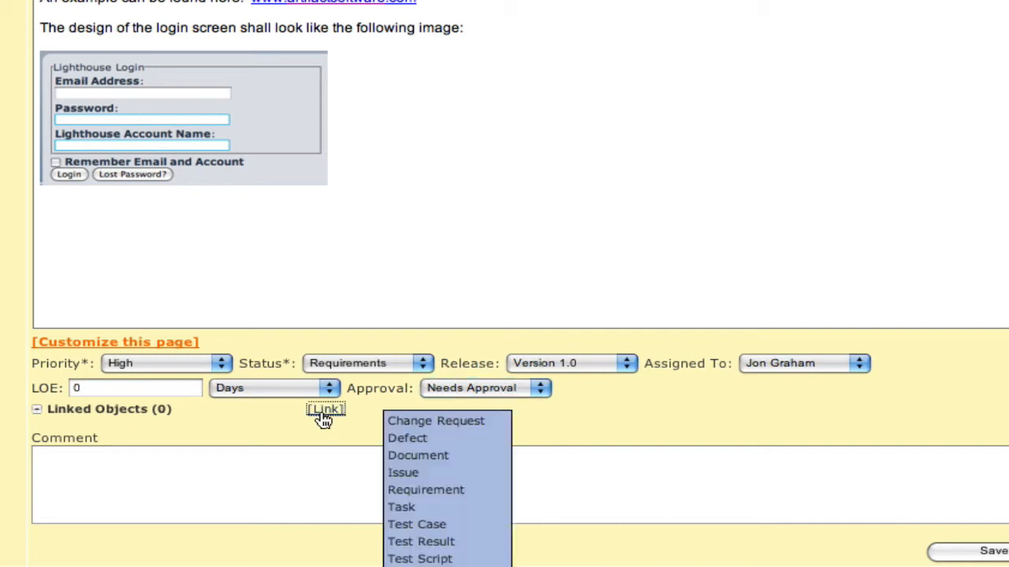
{"action": "mouse_move", "coordinate": [407, 438]}
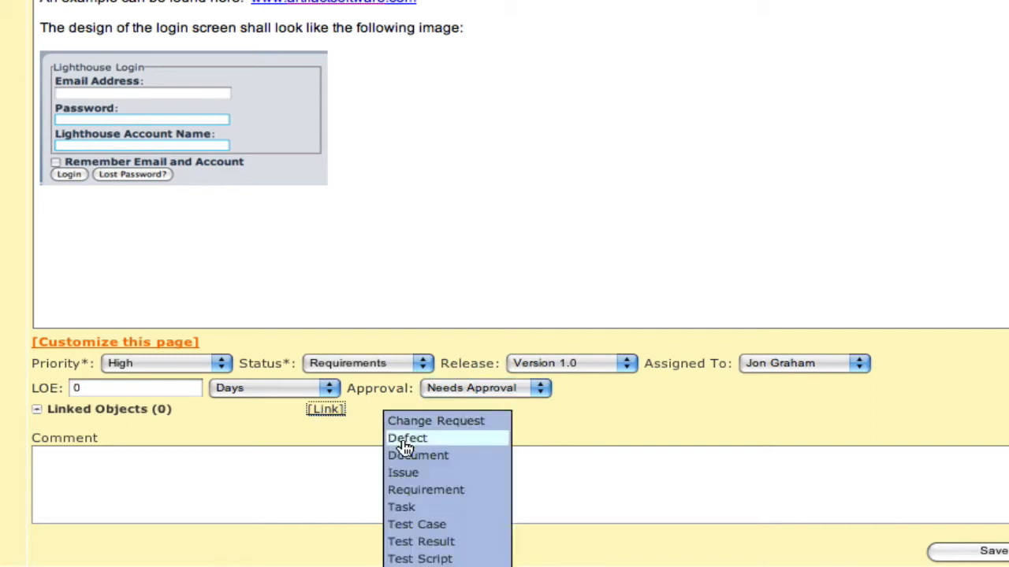
{"action": "mouse_move", "coordinate": [426, 489]}
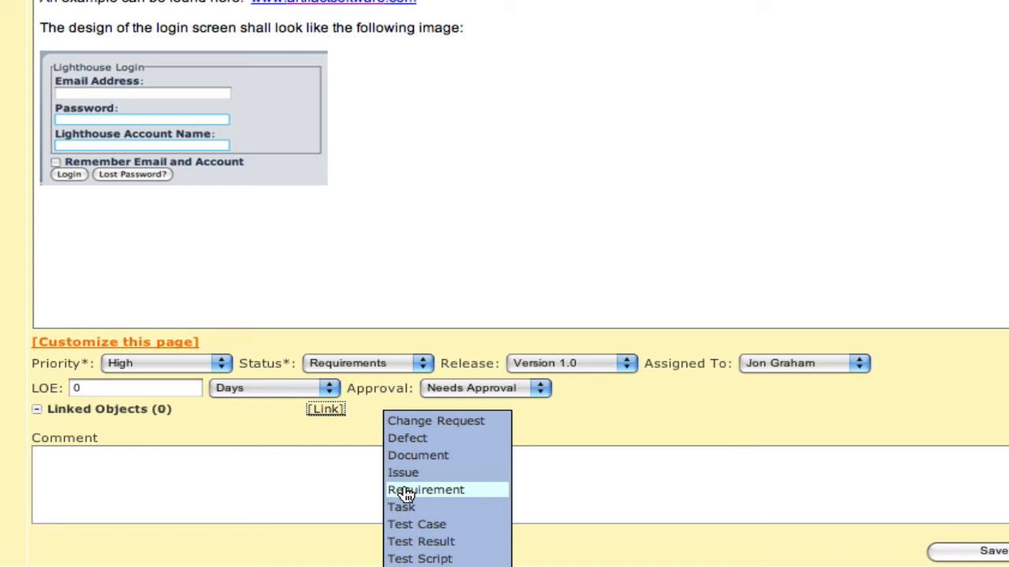
- Link Features – Login requirement 2.1, the unique user name and password login
{"action": "left_click", "coordinate": [426, 489]}
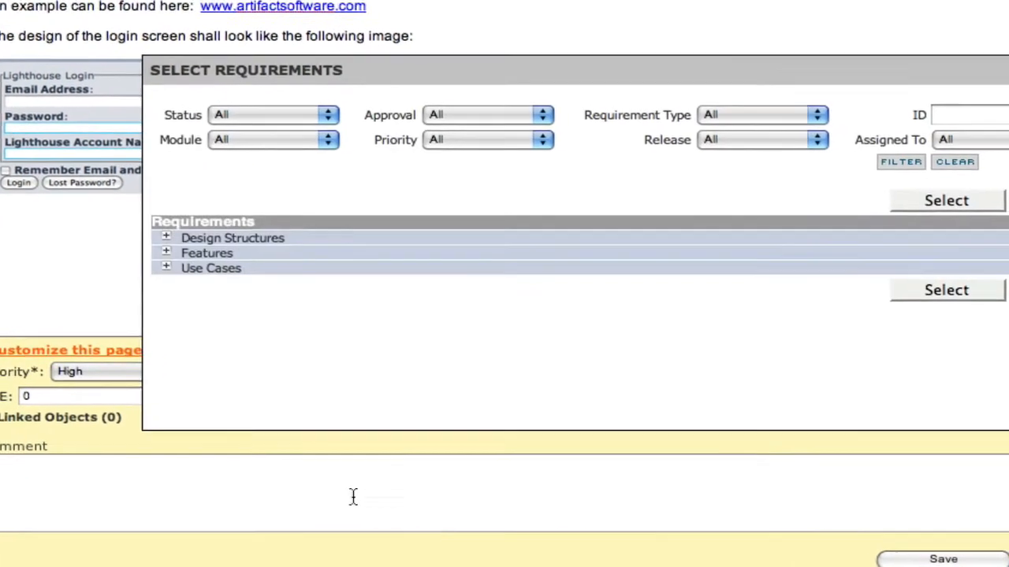
{"action": "left_click", "coordinate": [165, 253]}
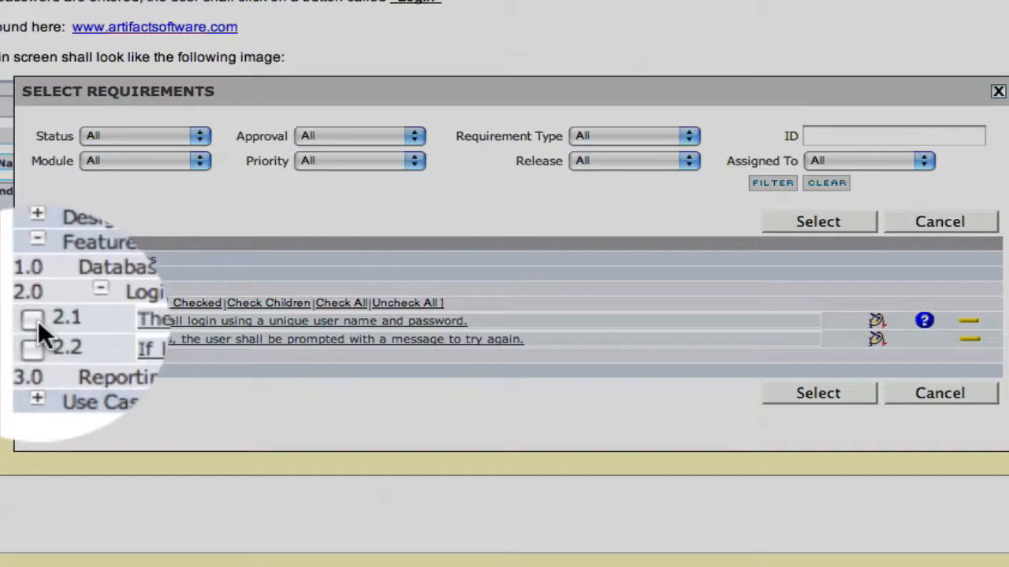
{"action": "left_click", "coordinate": [33, 320]}
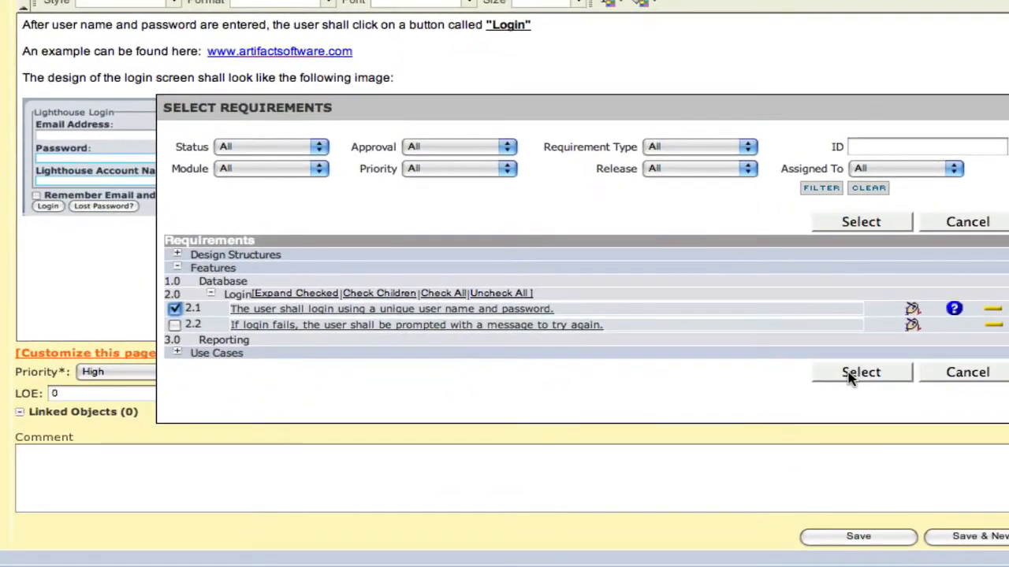
{"action": "left_click", "coordinate": [860, 372]}
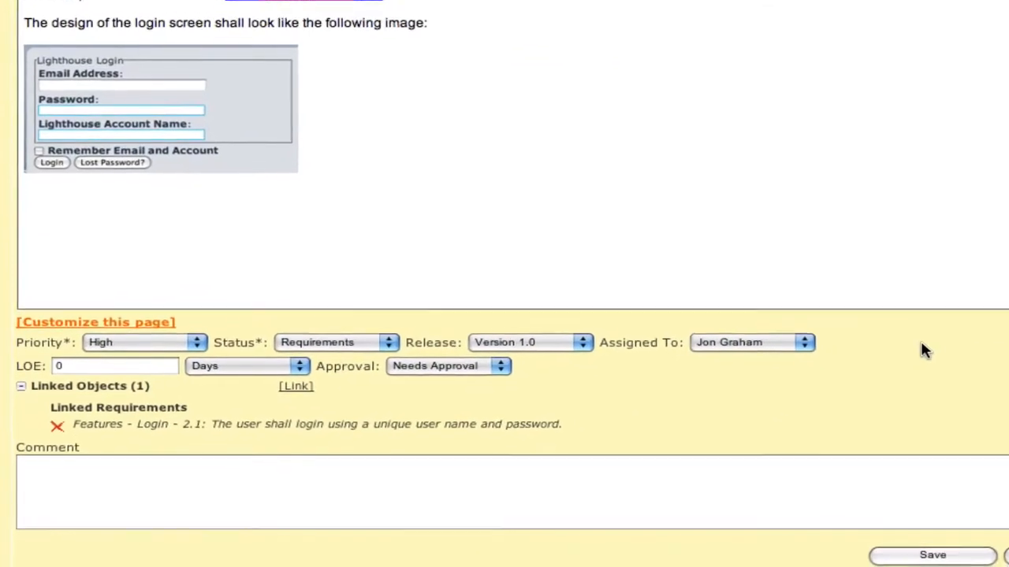
{"action": "scroll", "scroll_direction": "down", "scroll_amount": 3}
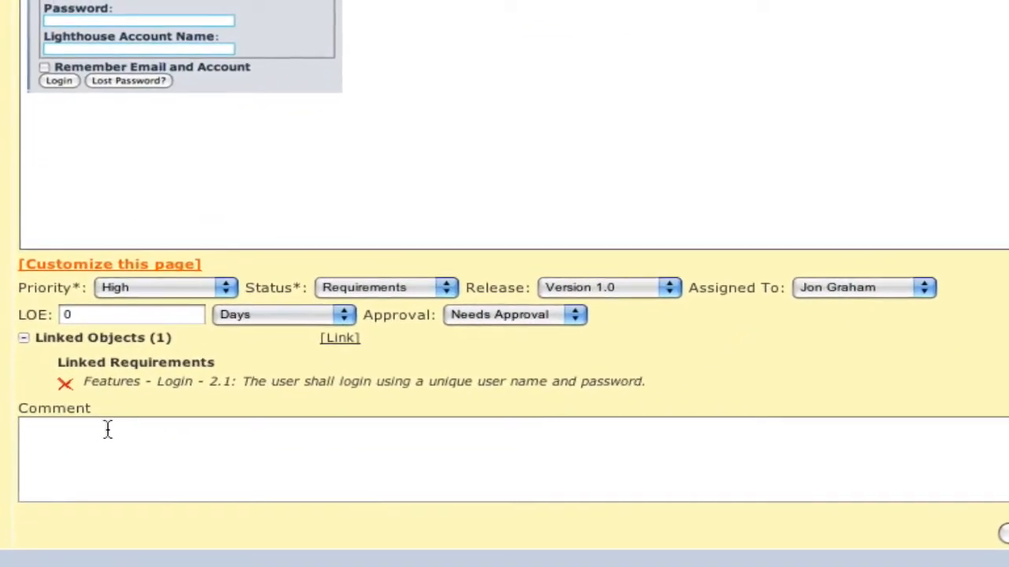
- Comment asking for an estimate of the feature's level of effort, and save the requirement
{"action": "type", "text": "Jon:  Pleas"}
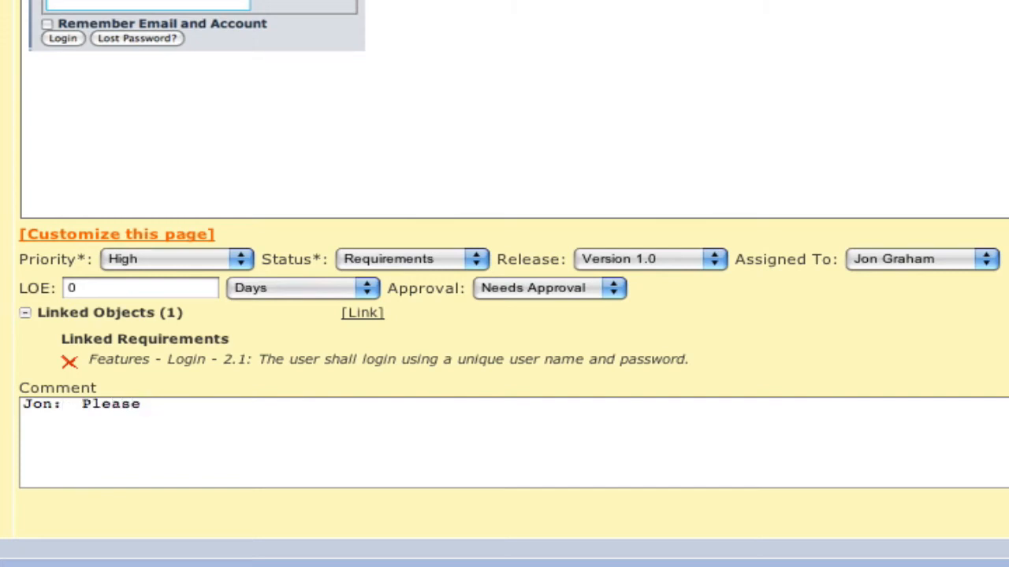
{"action": "type", "text": "estimate"}
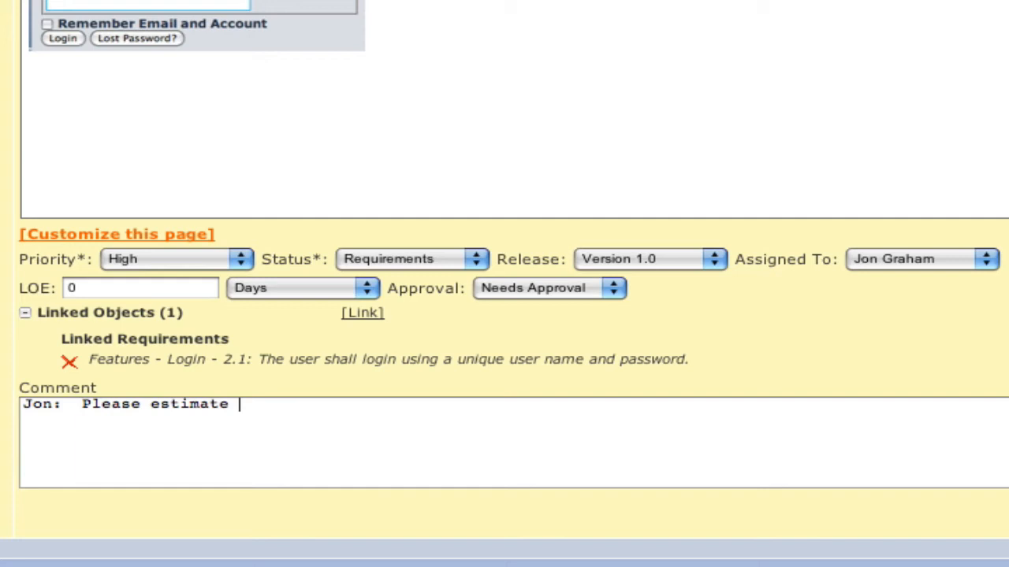
{"action": "type", "text": "the level of effort for this f"}
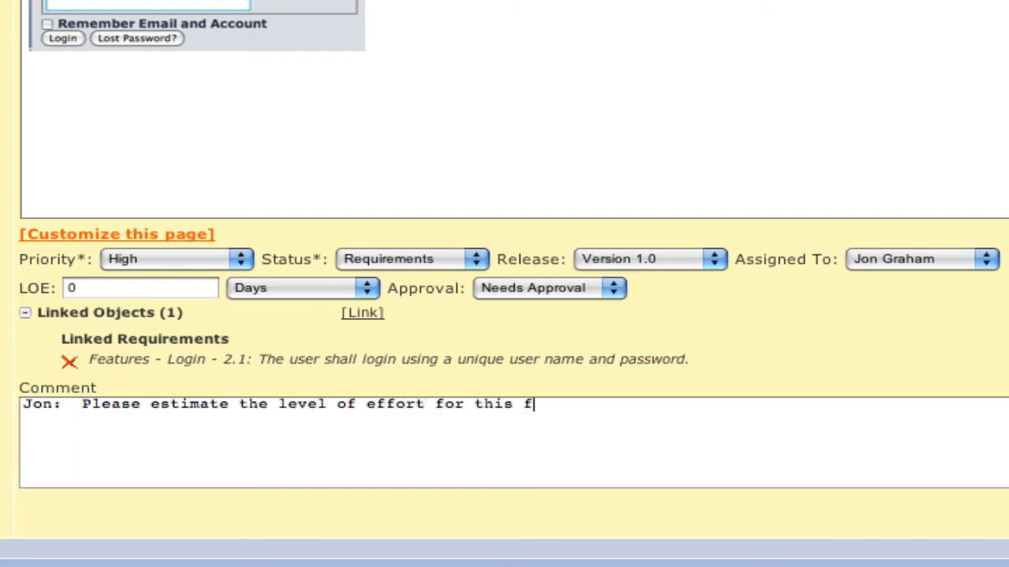
{"action": "type", "text": "eature."}
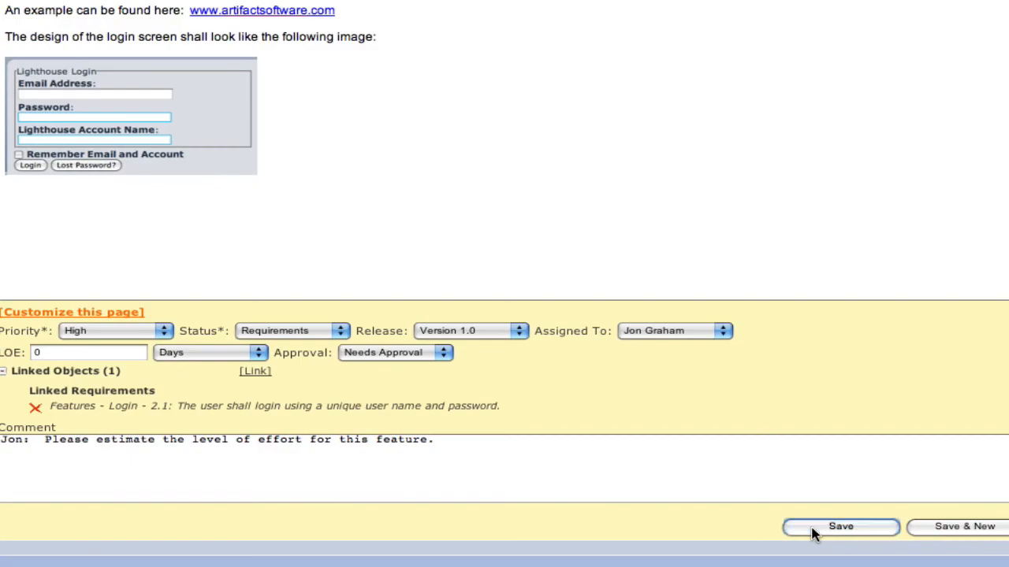
{"action": "left_click", "coordinate": [840, 527]}
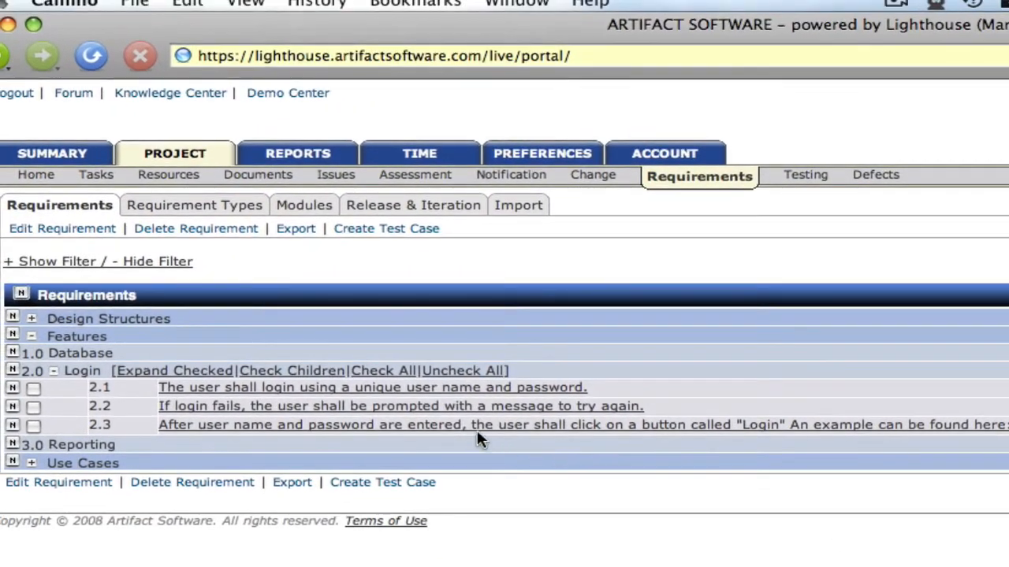
{"action": "mouse_move", "coordinate": [240, 444]}
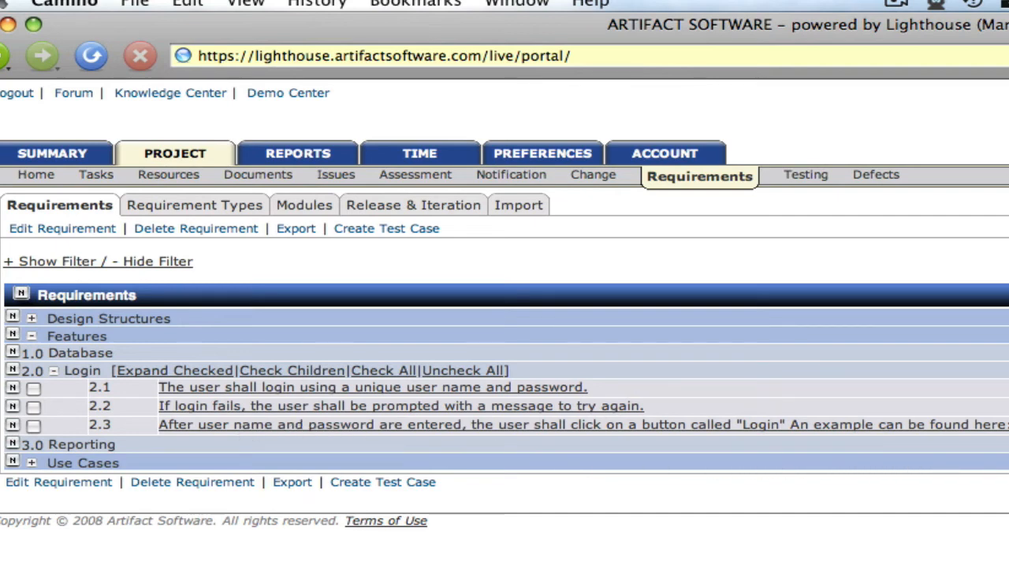
{"action": "mouse_move", "coordinate": [511, 413]}
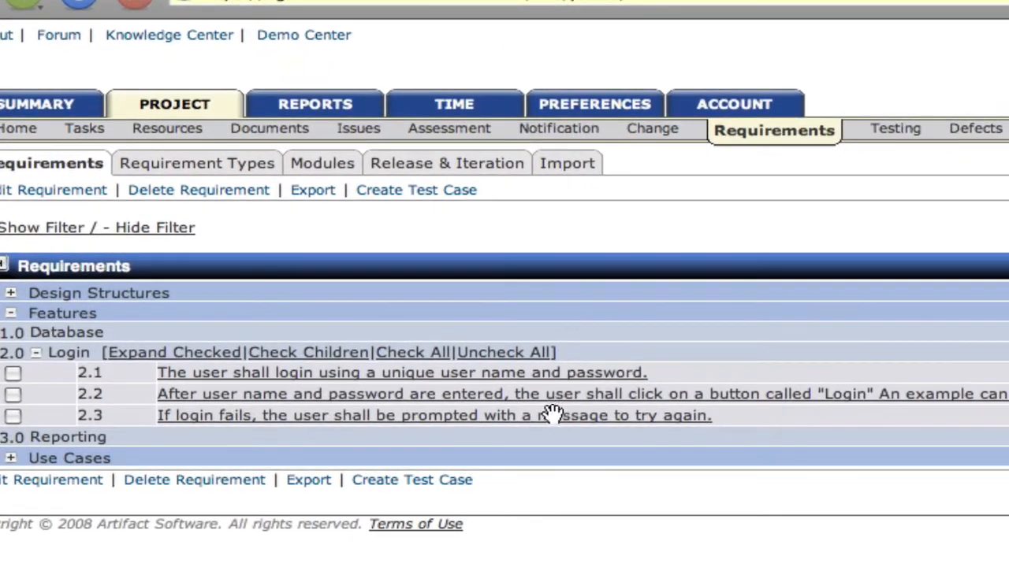
{"action": "mouse_move", "coordinate": [174, 416]}
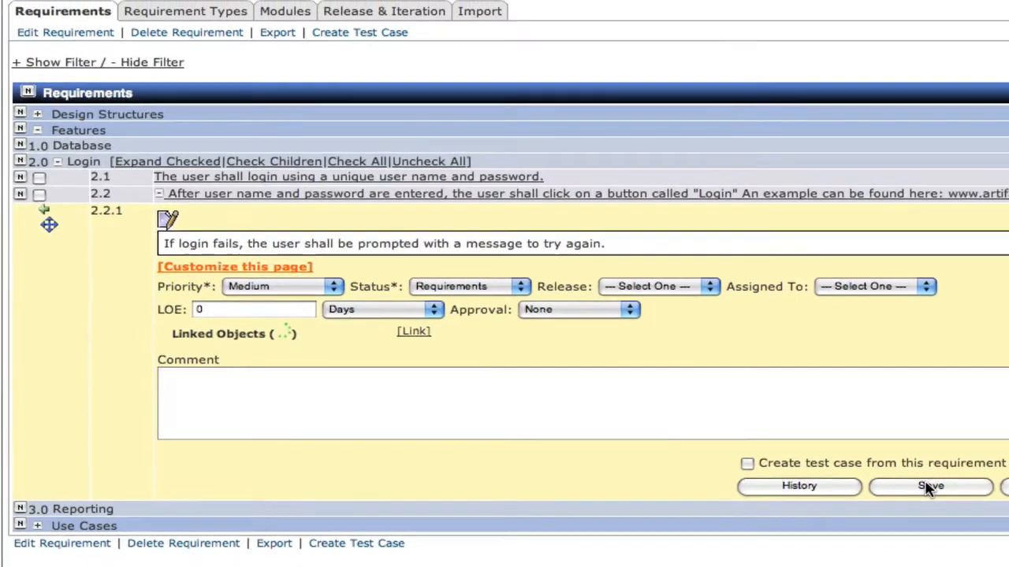
- Save the login-failure requirement's edit form so it stays nested as 2.2.1
{"action": "left_click", "coordinate": [930, 485]}
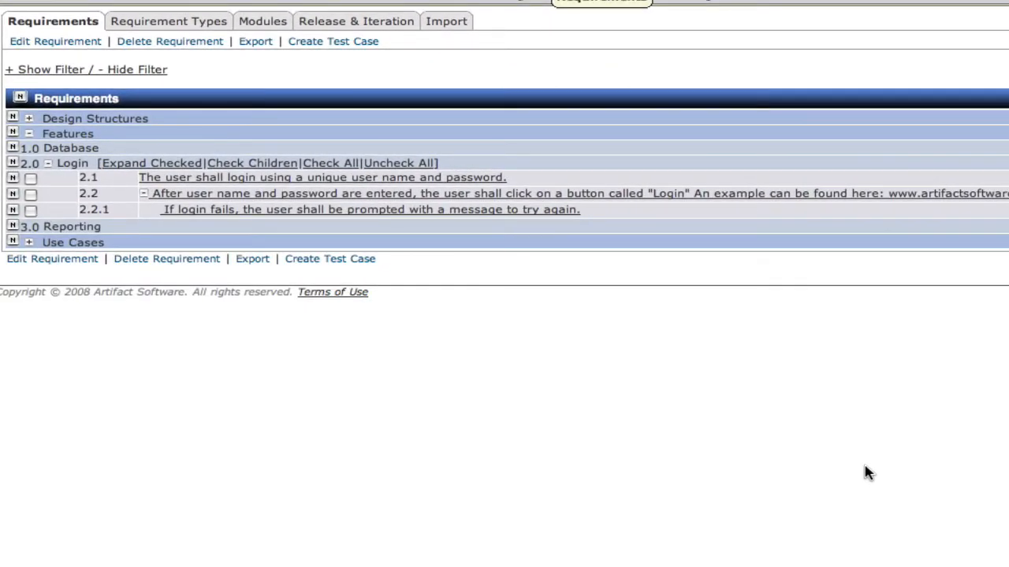
{"action": "mouse_move", "coordinate": [658, 269]}
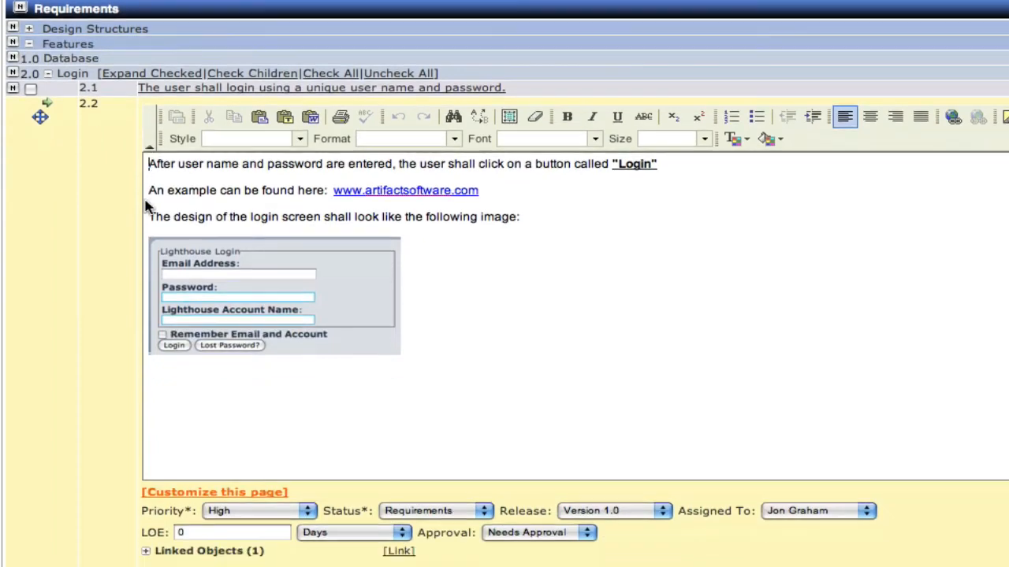
- Scroll through requirement 2.2 and expand Linked Objects to review the comment and 2.1 link
{"action": "scroll", "scroll_direction": "down", "scroll_amount": 3}
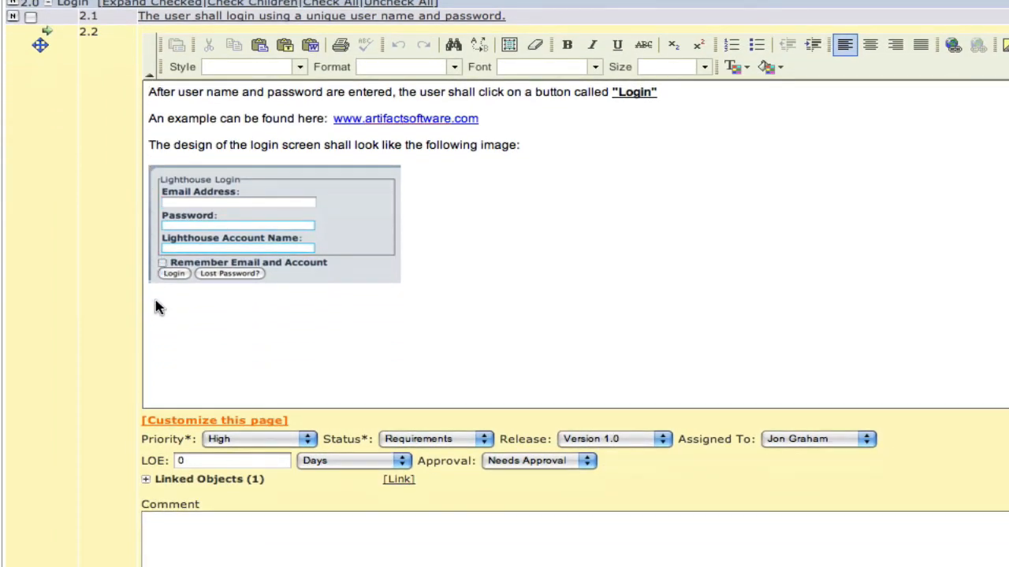
{"action": "scroll", "scroll_direction": "down", "scroll_amount": 3}
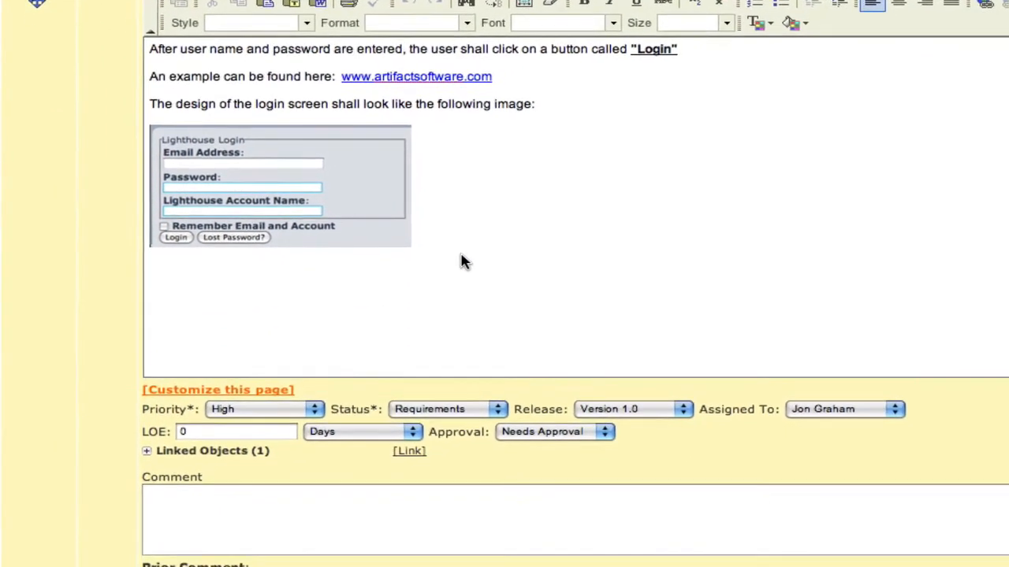
{"action": "scroll", "scroll_direction": "down", "scroll_amount": 3}
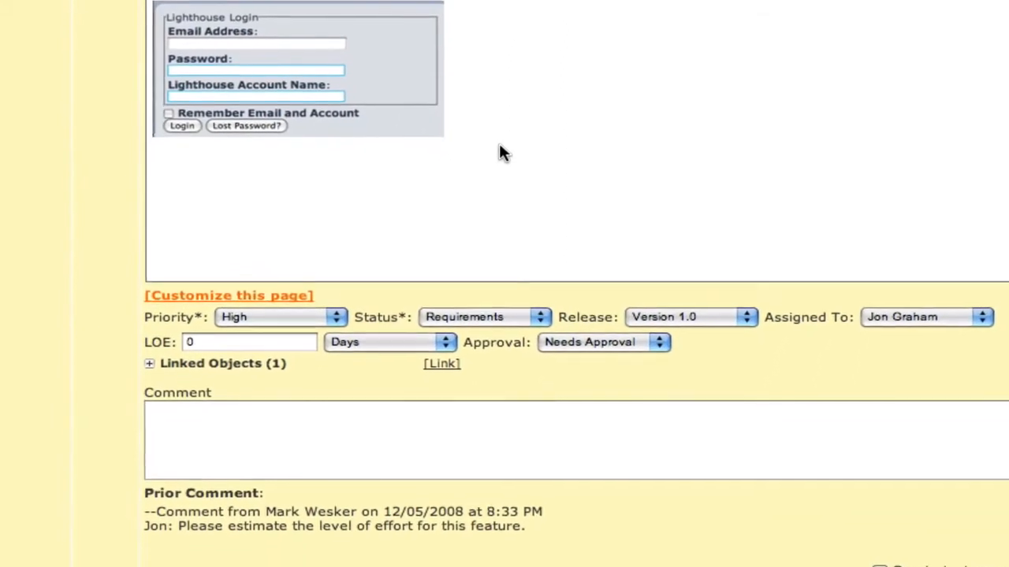
{"action": "scroll", "scroll_direction": "down", "scroll_amount": 3}
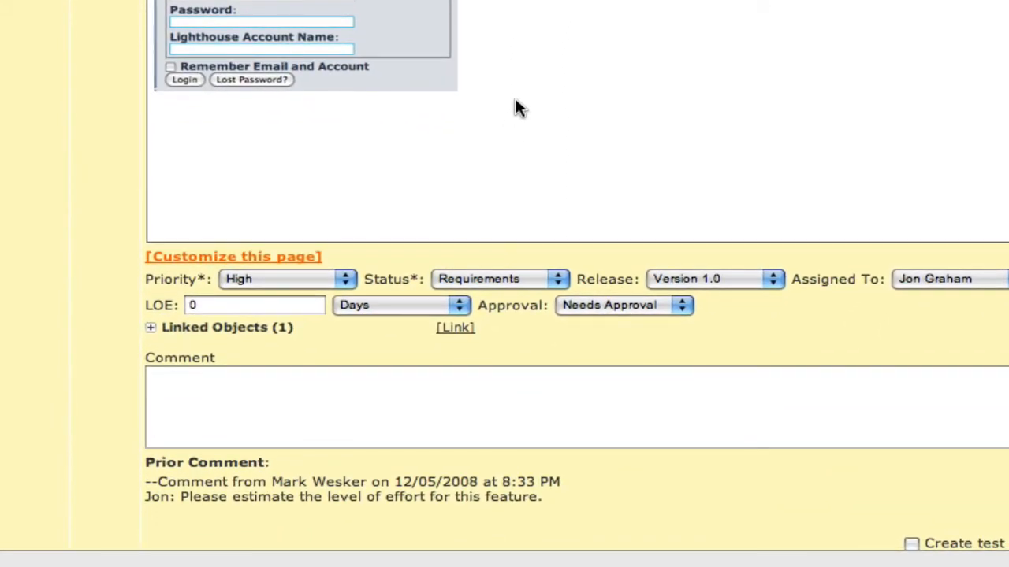
{"action": "mouse_move", "coordinate": [513, 134]}
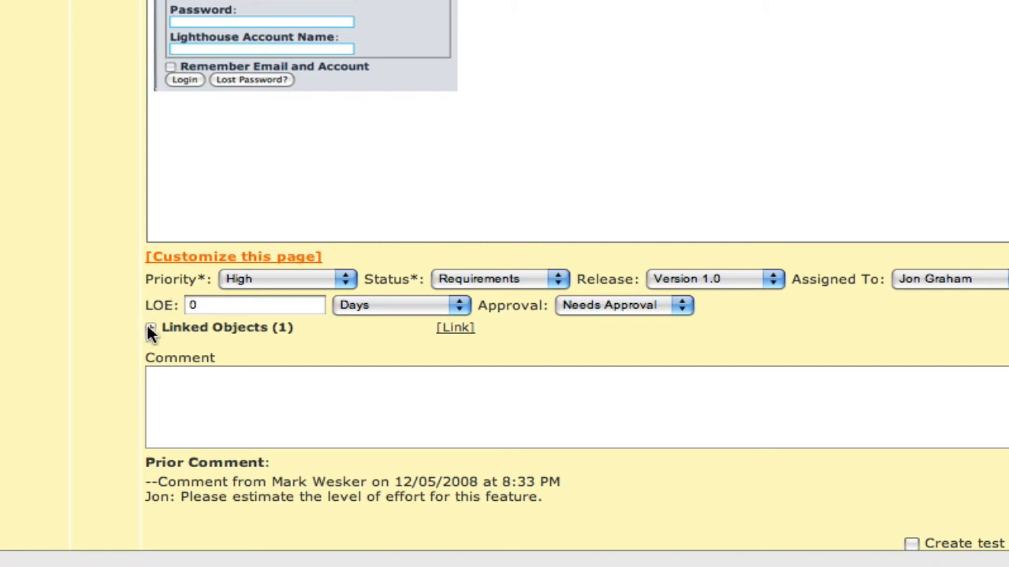
{"action": "left_click", "coordinate": [151, 328]}
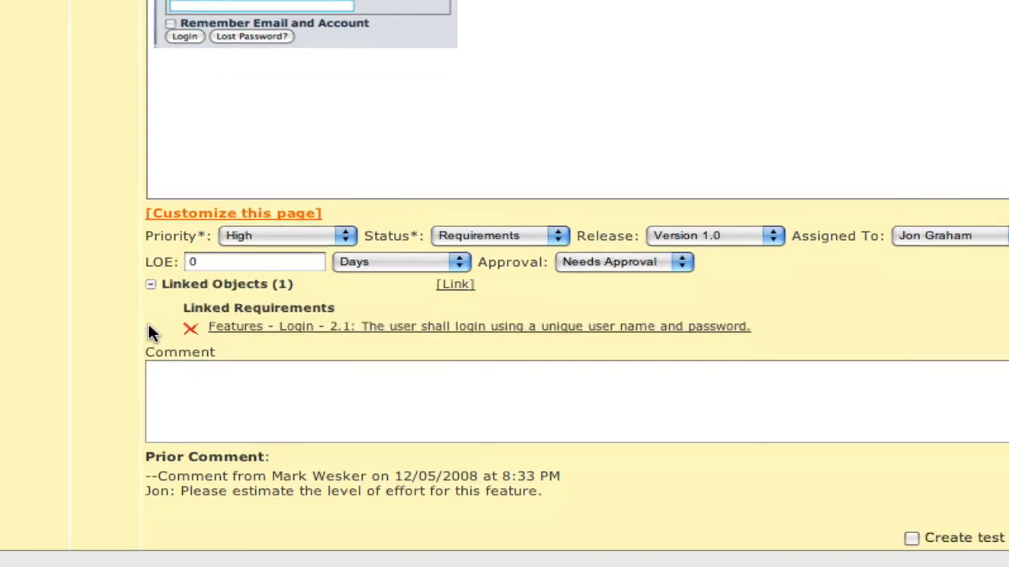
{"action": "scroll", "scroll_direction": "down", "scroll_amount": 3}
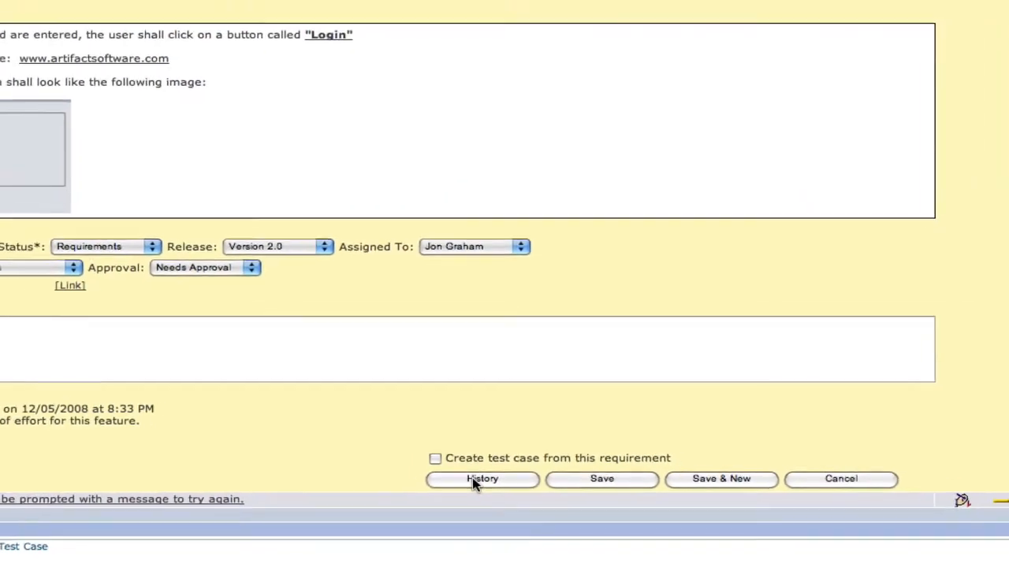
- Show requirement 2.2's history, listing the Version 2.0 revision above Version 1.0 entries
{"action": "left_click", "coordinate": [483, 478]}
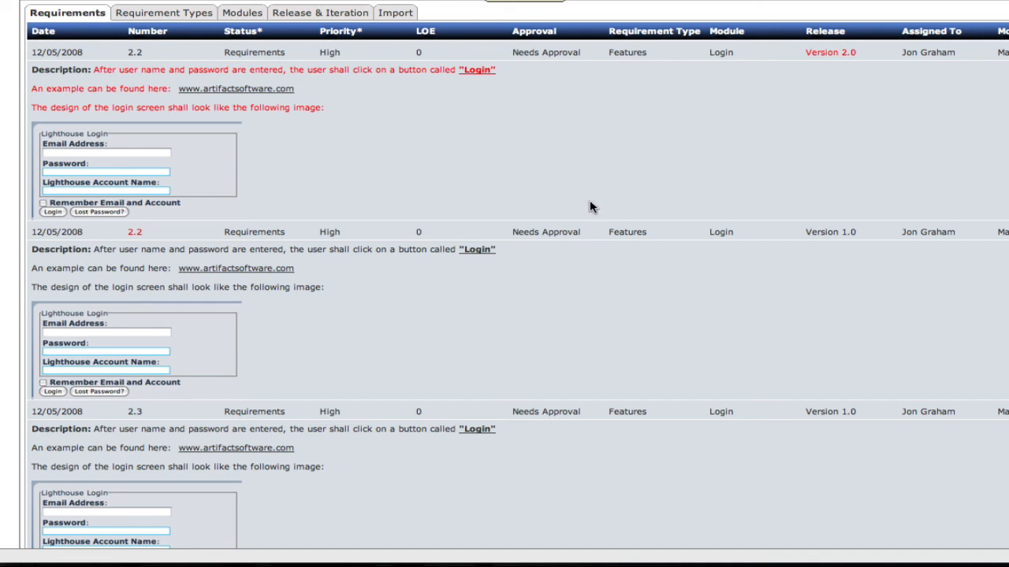
{"action": "scroll", "scroll_direction": "down", "scroll_amount": 3}
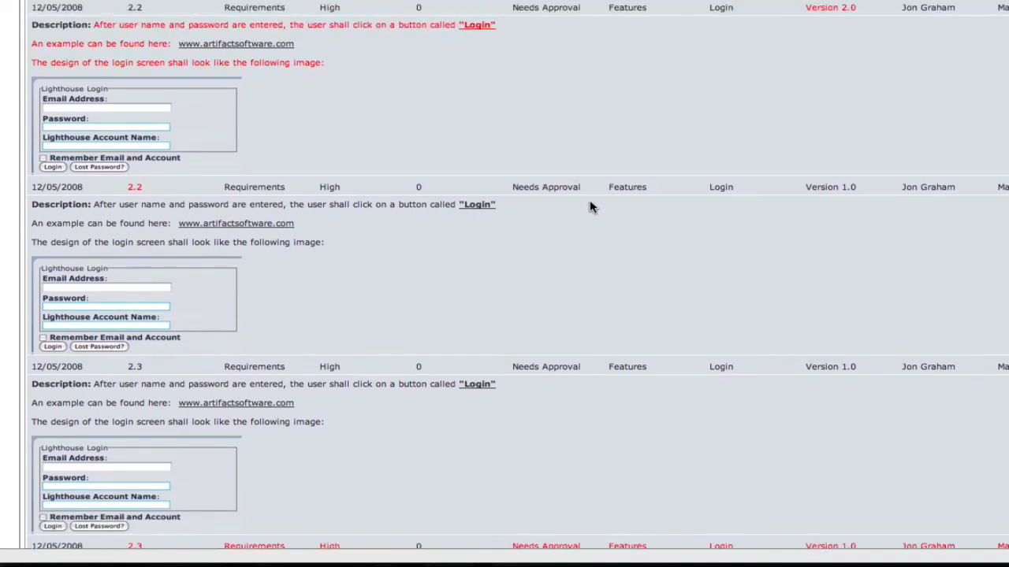